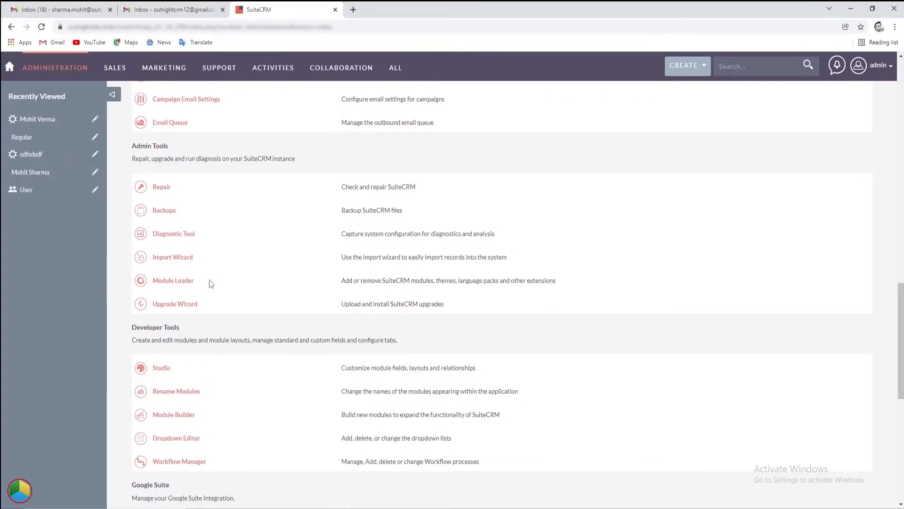
# - Check Module Loader for the installed Email Drip Campaigns extension, then close that page
pyautogui.click(173, 280)
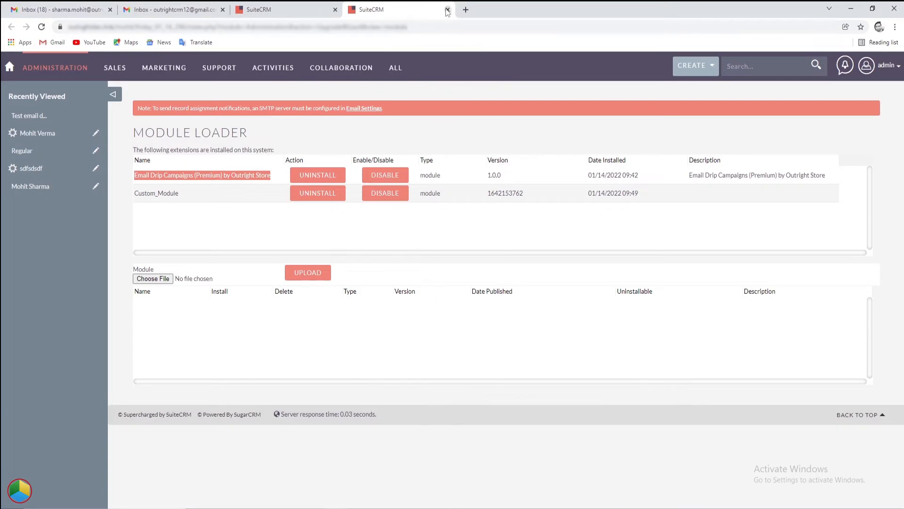
pyautogui.click(447, 9)
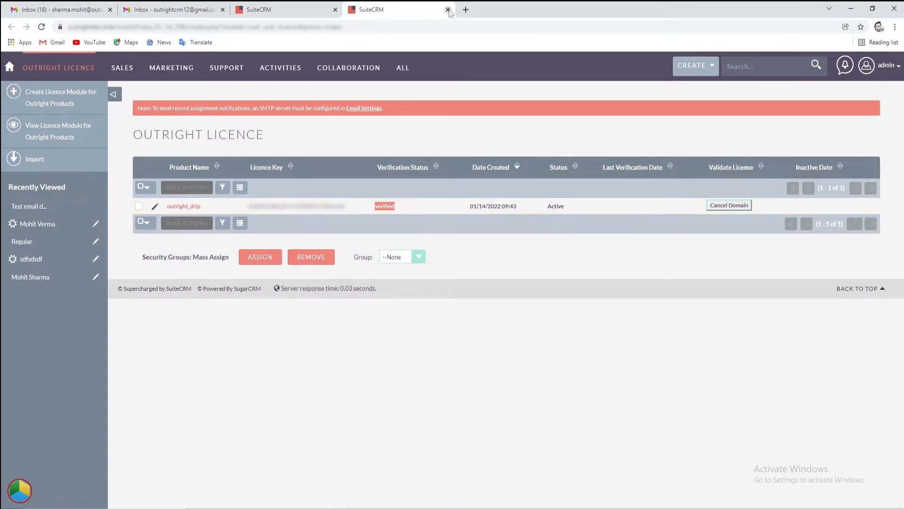
# - Review the two Gmail SMTP outbound sender accounts under Drip Outbound Email Settings
pyautogui.click(448, 10)
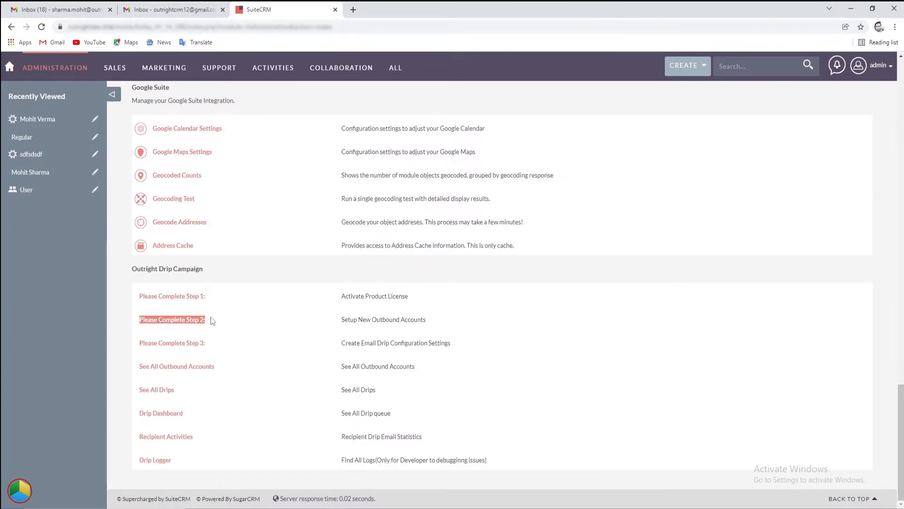
pyautogui.click(172, 319)
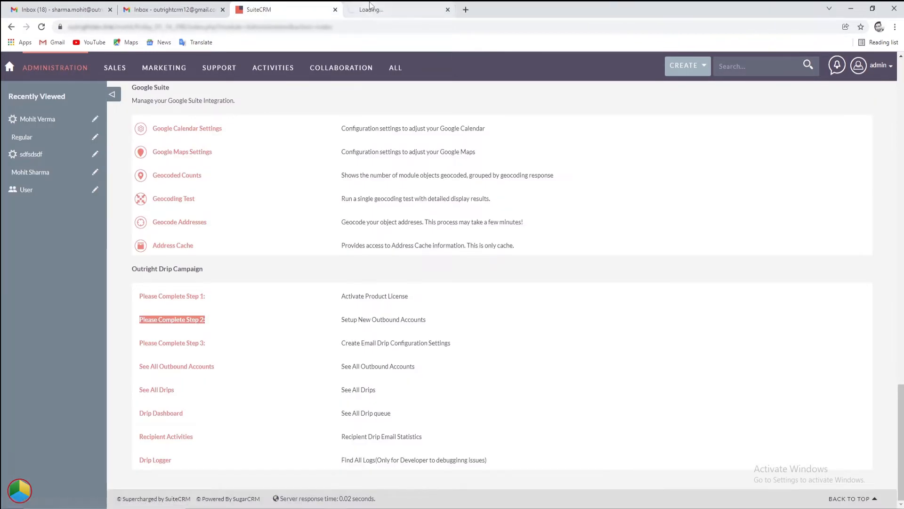
pyautogui.click(171, 319)
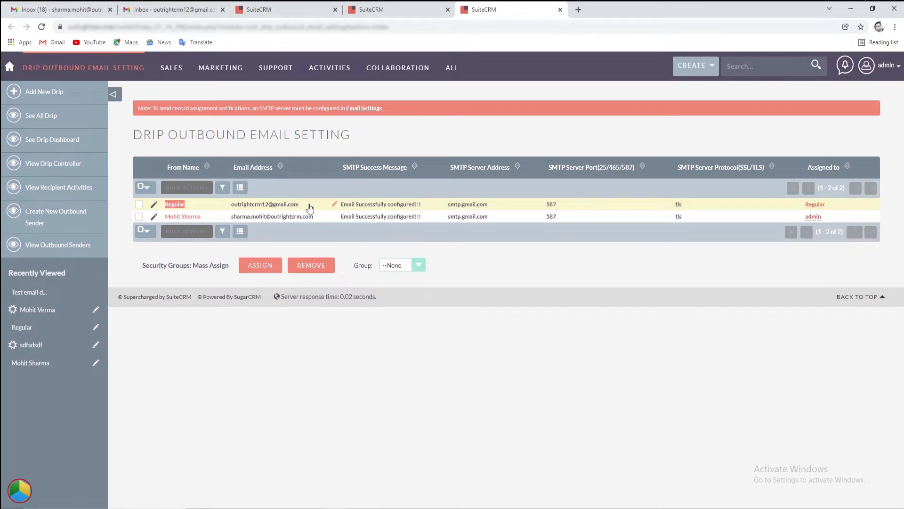
pyautogui.moveTo(318, 219)
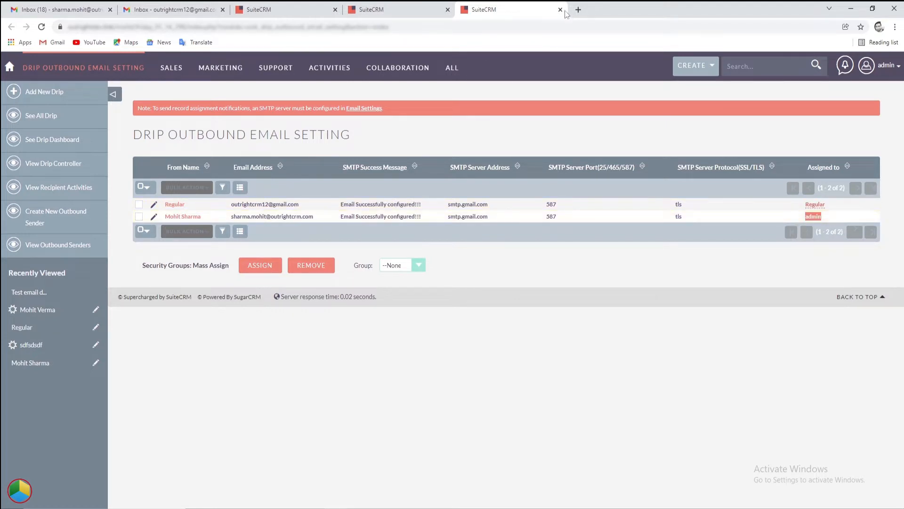
pyautogui.click(559, 9)
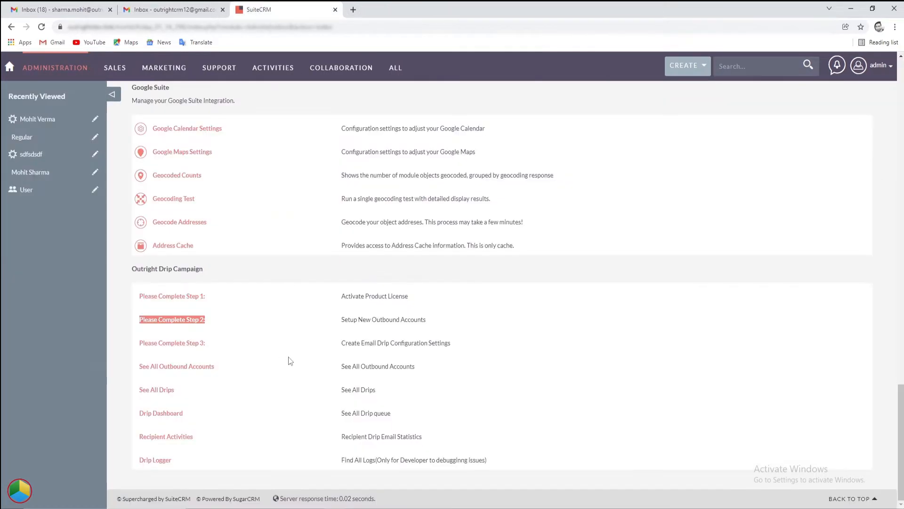
# - Start a new drip from the email drip settings and name it 'Test Email Drip'
pyautogui.click(172, 342)
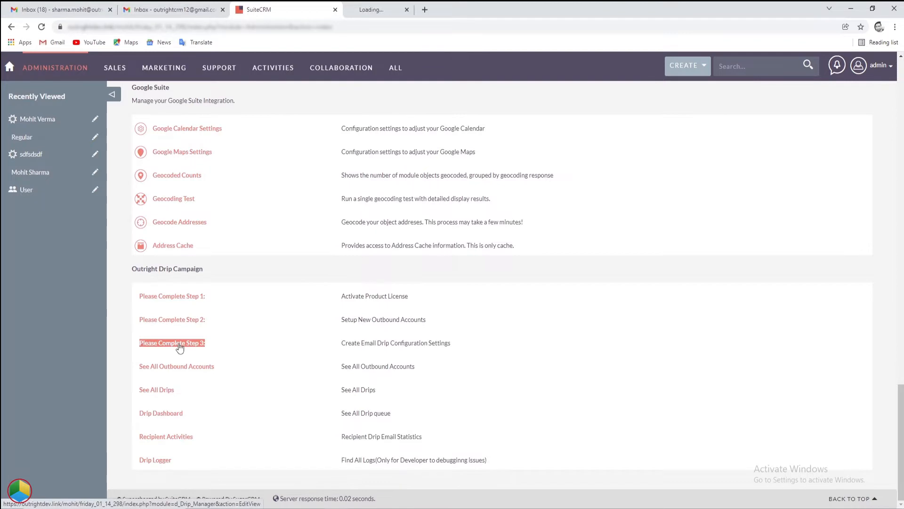
pyautogui.click(171, 343)
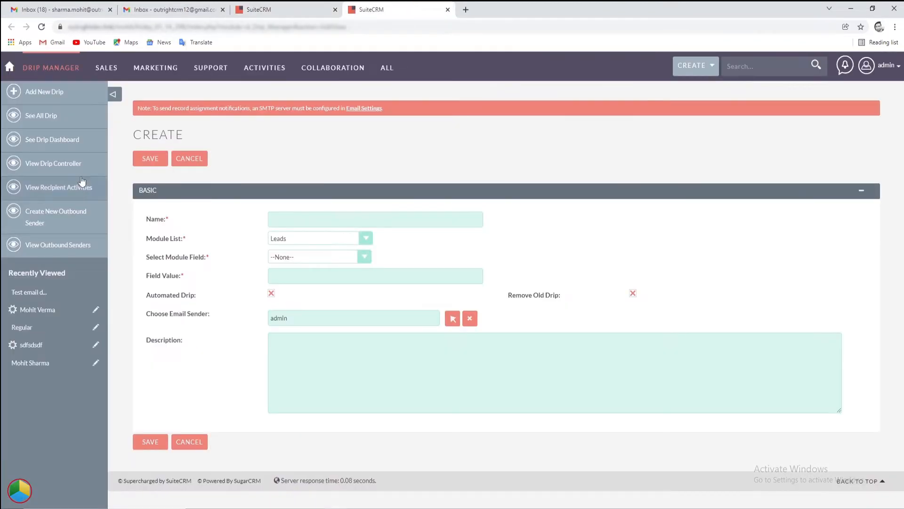
pyautogui.doubleClick(157, 135)
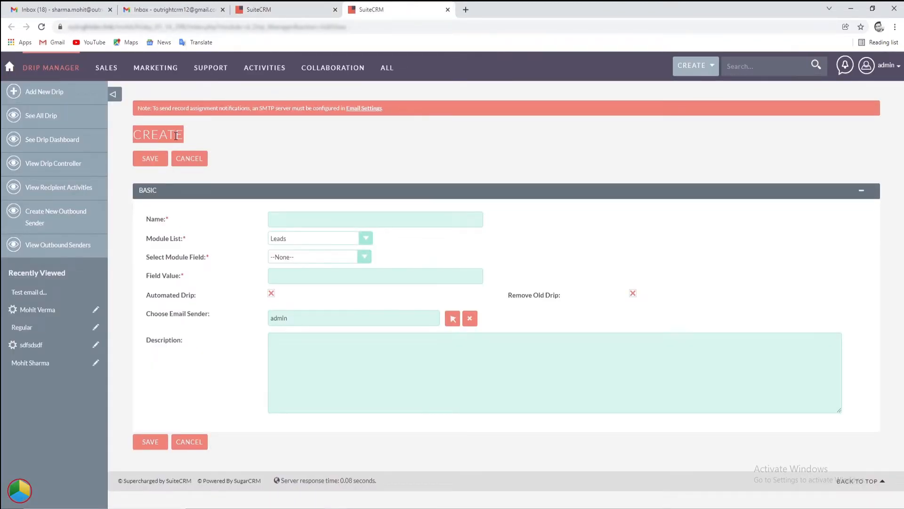
pyautogui.write('T')
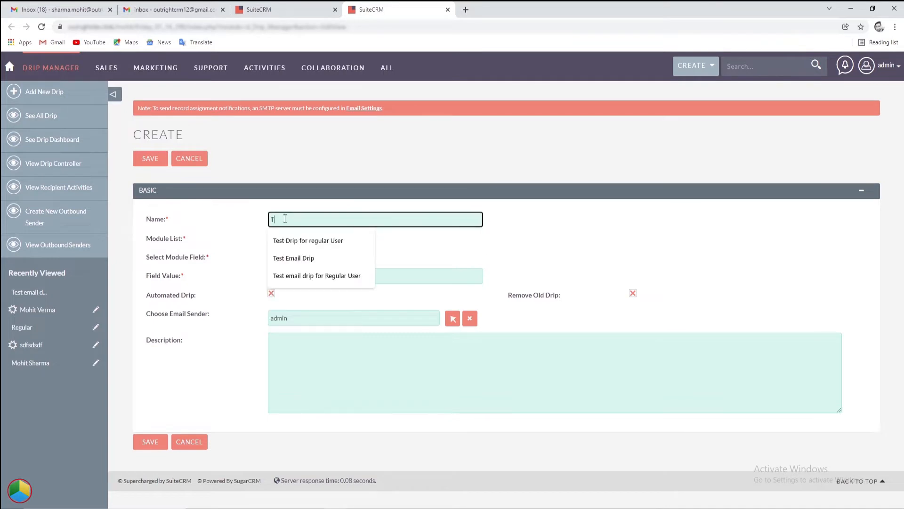
pyautogui.write('est Email Dr')
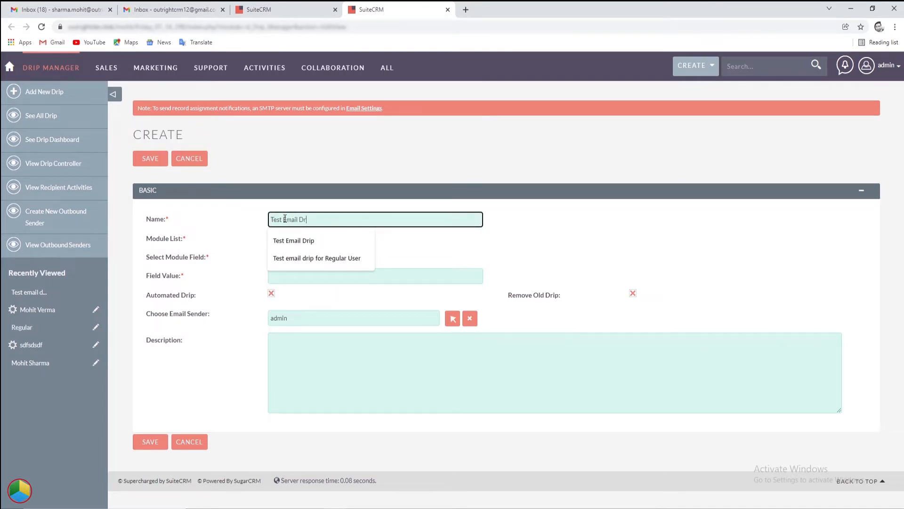
pyautogui.write('ip')
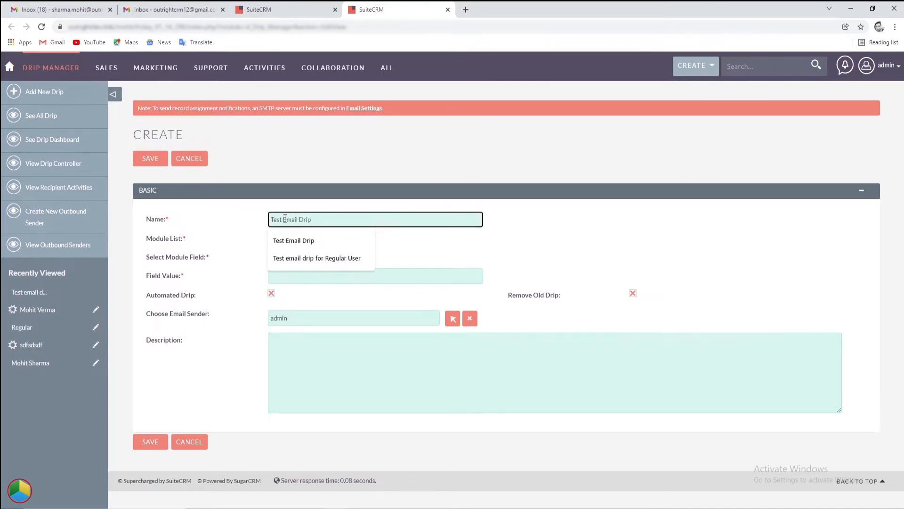
# - Target Custom Module records with status New and save the drip
pyautogui.click(367, 239)
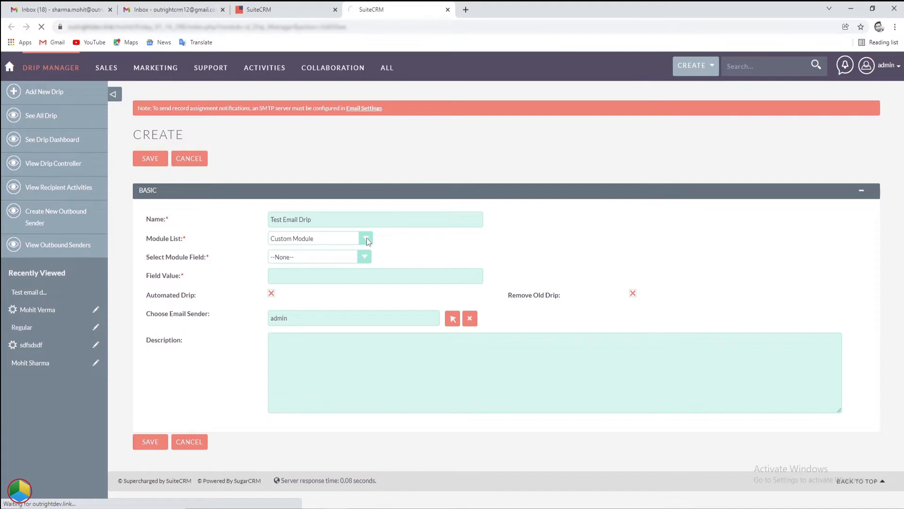
pyautogui.click(364, 257)
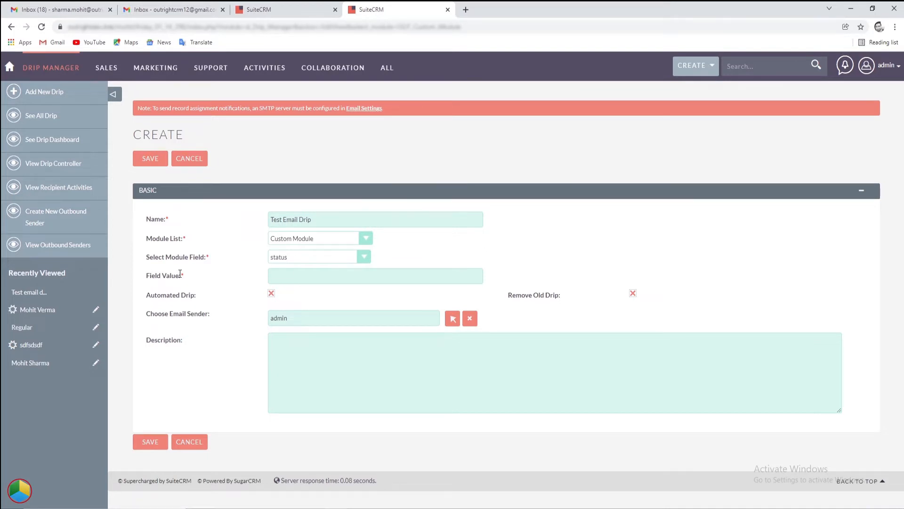
pyautogui.click(375, 275)
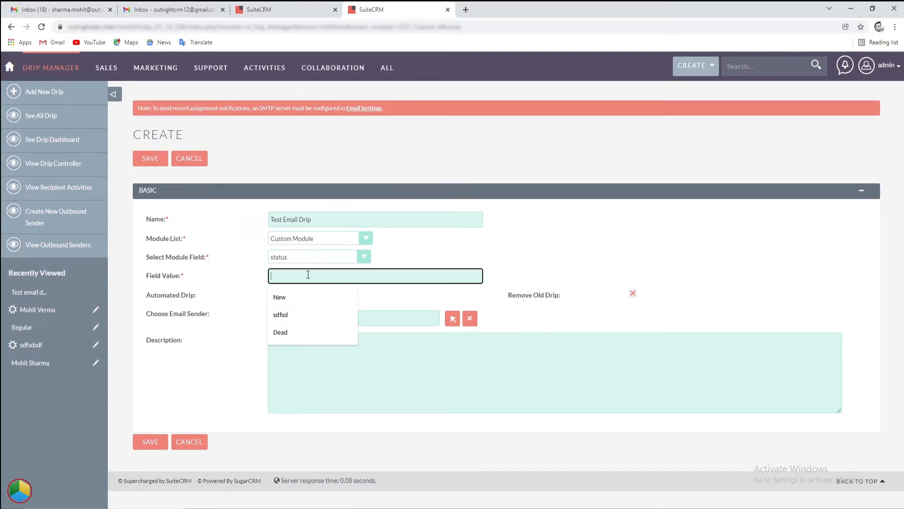
pyautogui.click(280, 296)
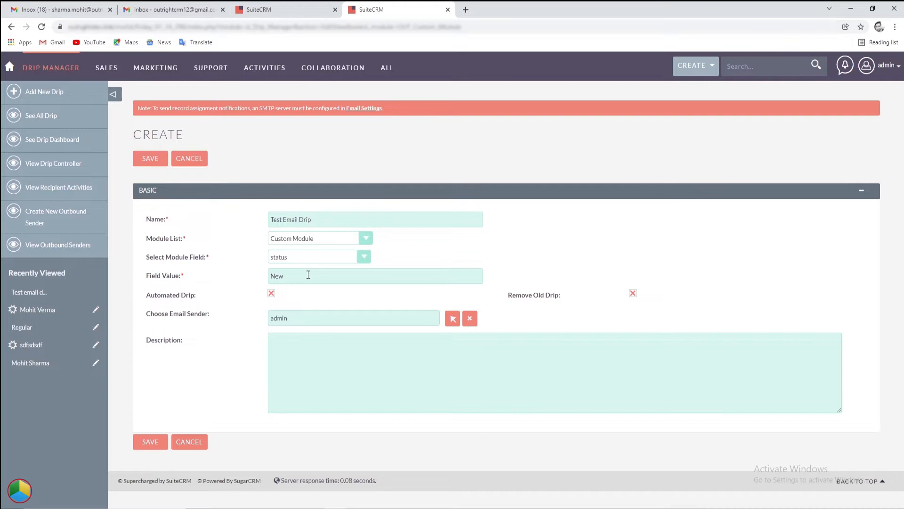
pyautogui.moveTo(275, 301)
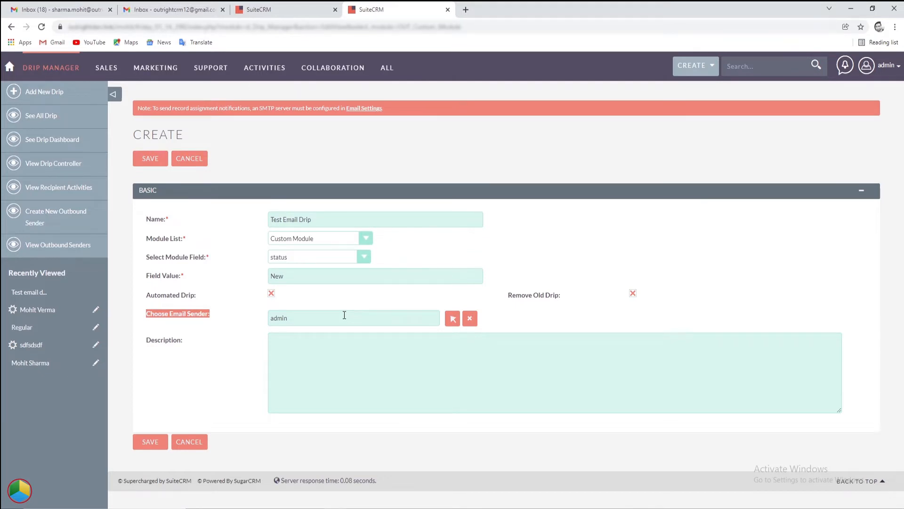
pyautogui.click(149, 442)
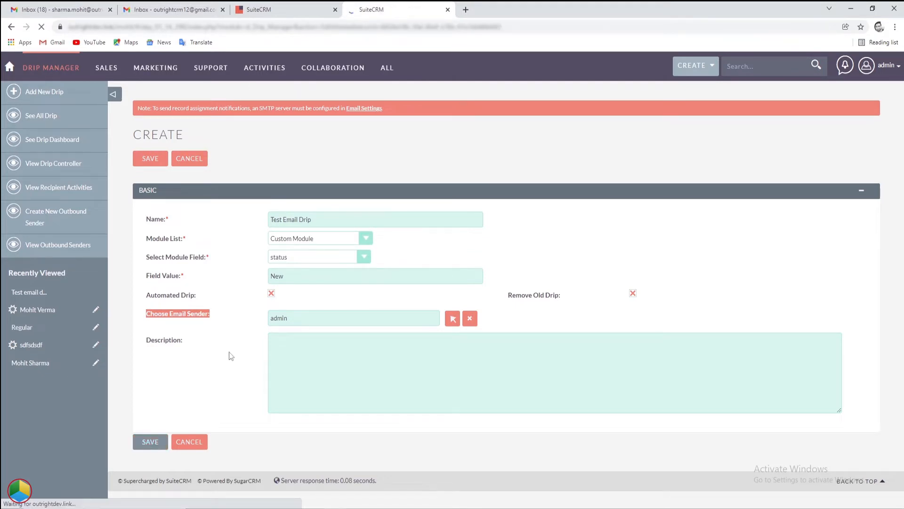
pyautogui.click(150, 158)
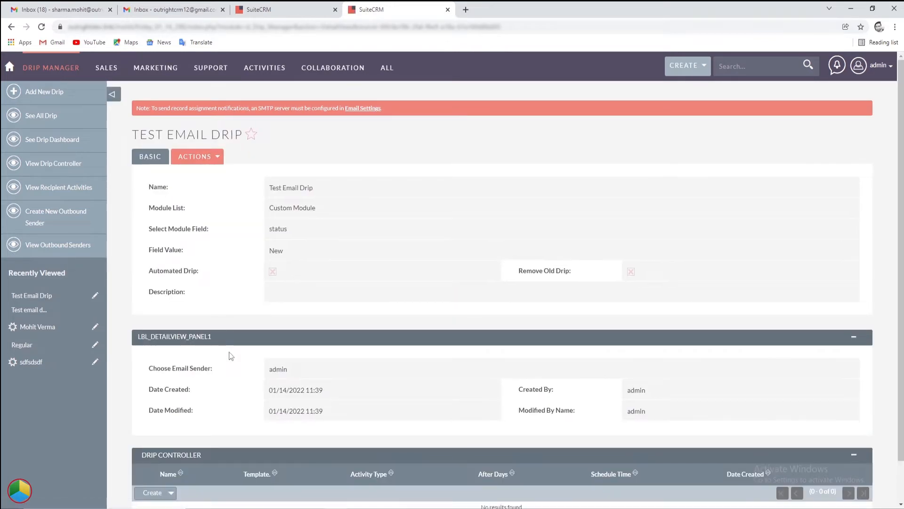
# - Add a drip controller step named 'Email Drip' that sends after 0 days
pyautogui.click(152, 492)
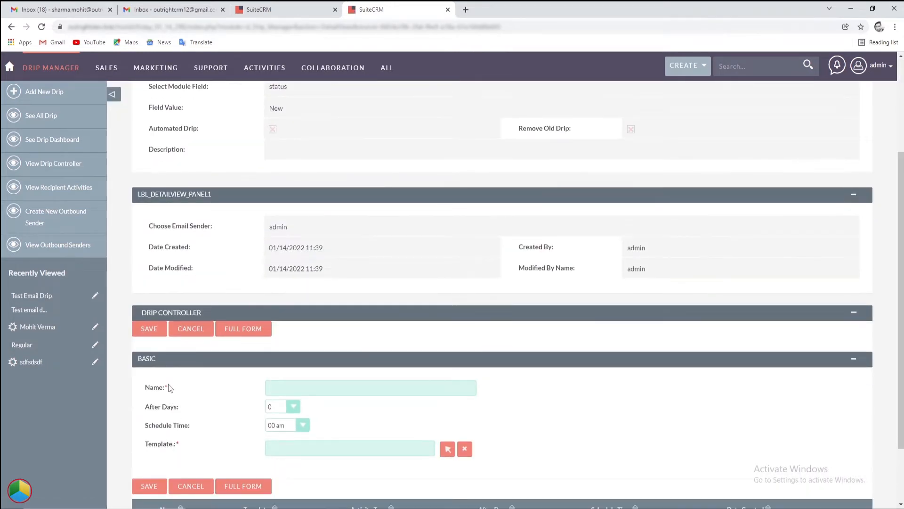
pyautogui.click(370, 388)
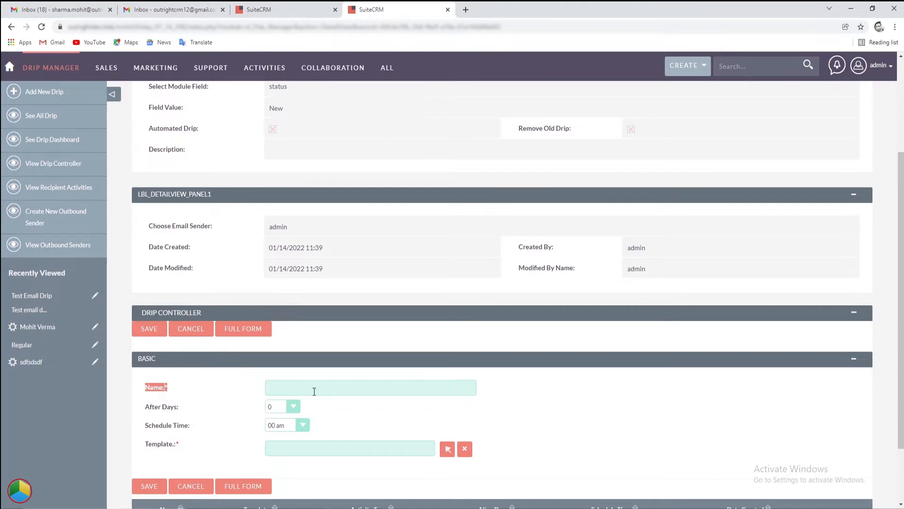
pyautogui.write('Email')
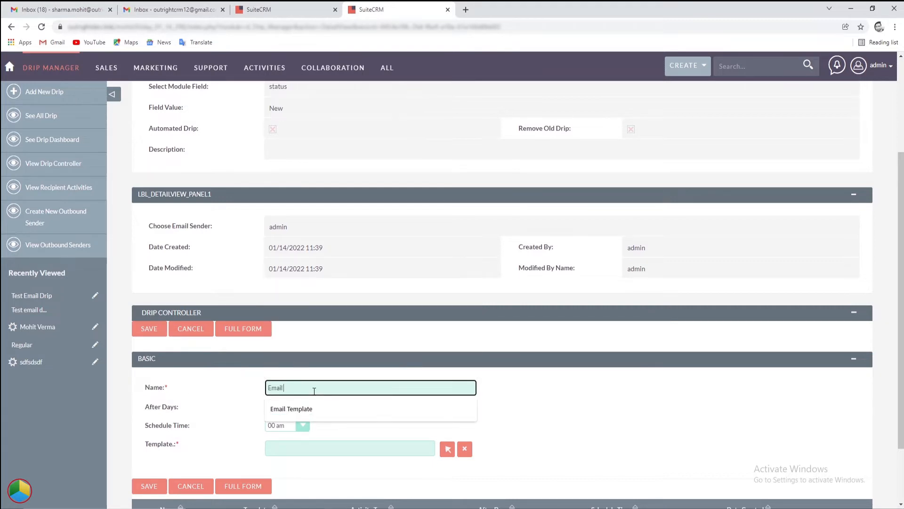
pyautogui.write('Drip')
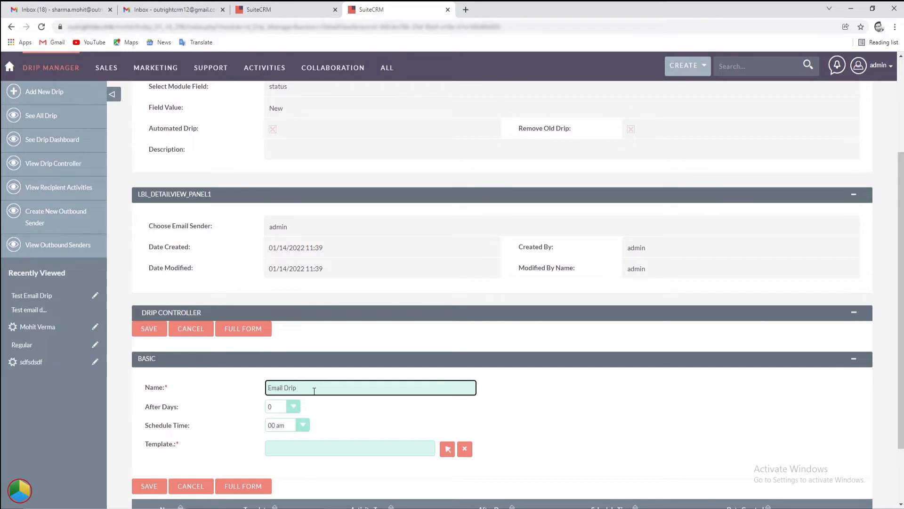
pyautogui.doubleClick(162, 407)
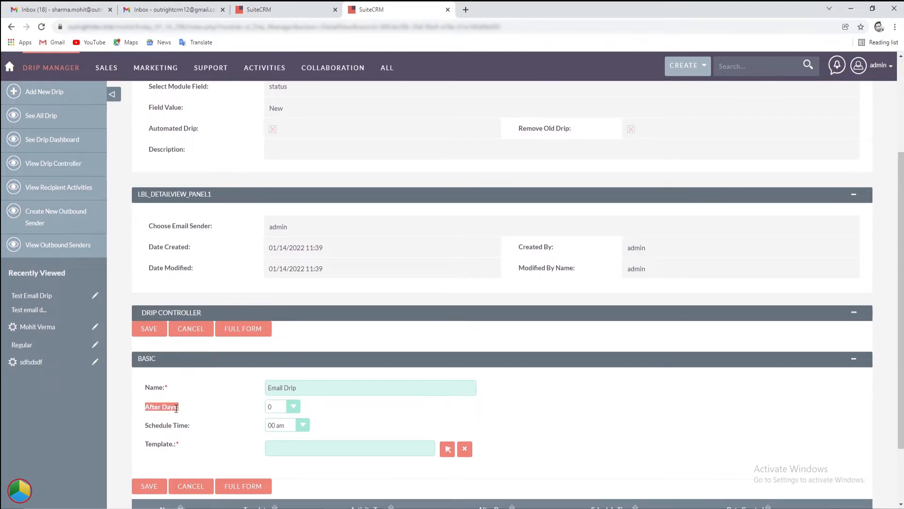
pyautogui.click(194, 428)
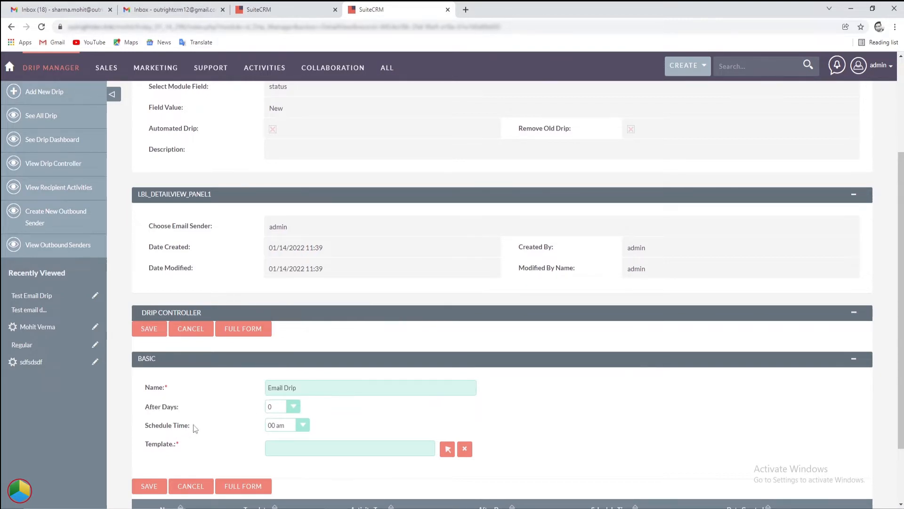
# - Keep the 00 am schedule time, select the Email Template, and save the step
pyautogui.click(287, 425)
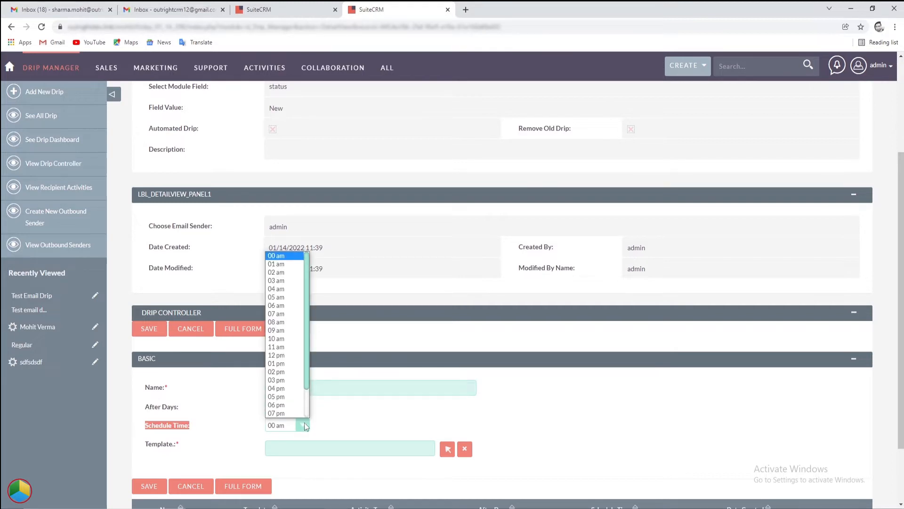
pyautogui.click(277, 255)
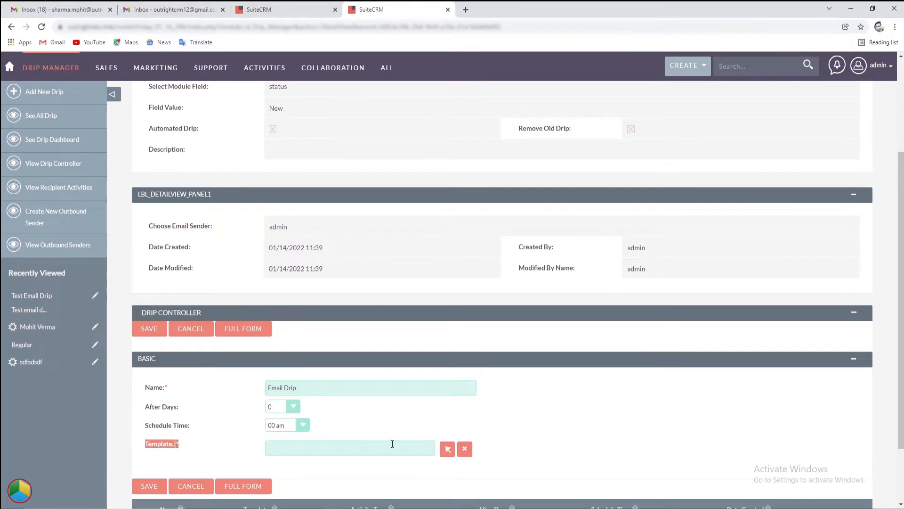
pyautogui.click(447, 449)
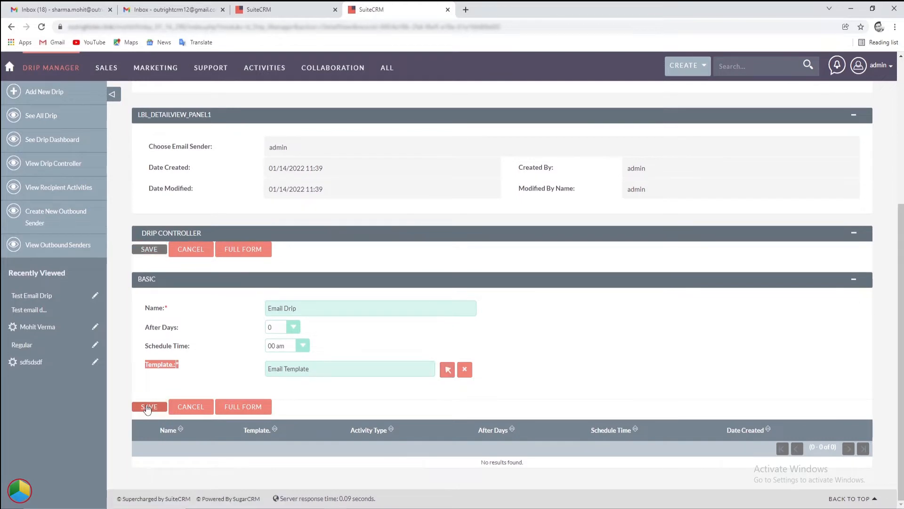
pyautogui.click(149, 407)
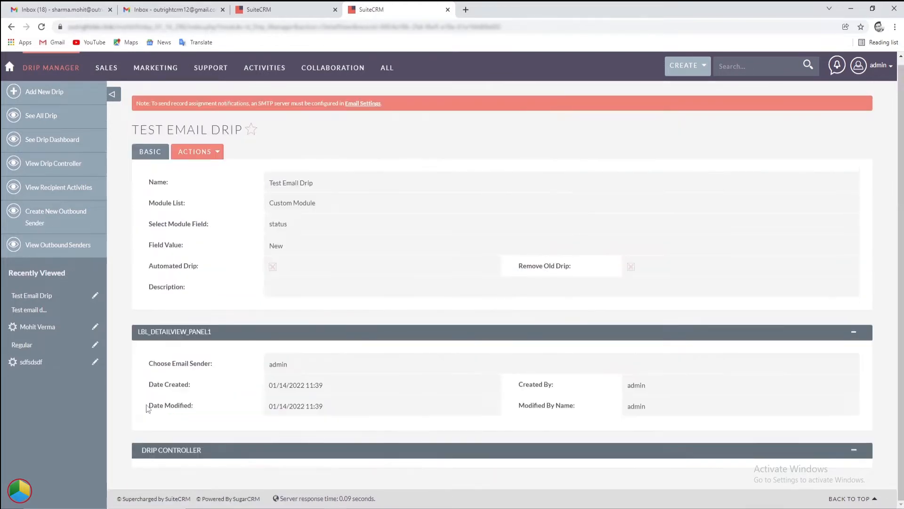
pyautogui.scroll(-3)
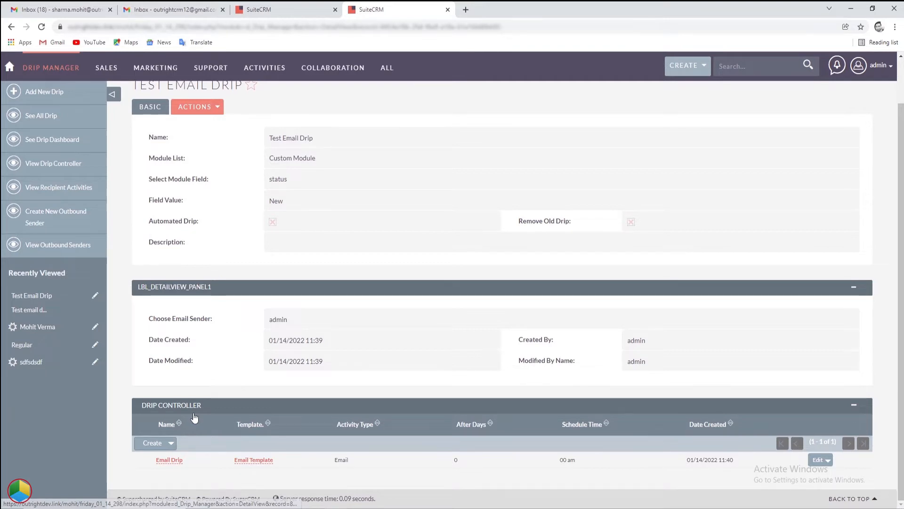
pyautogui.click(333, 67)
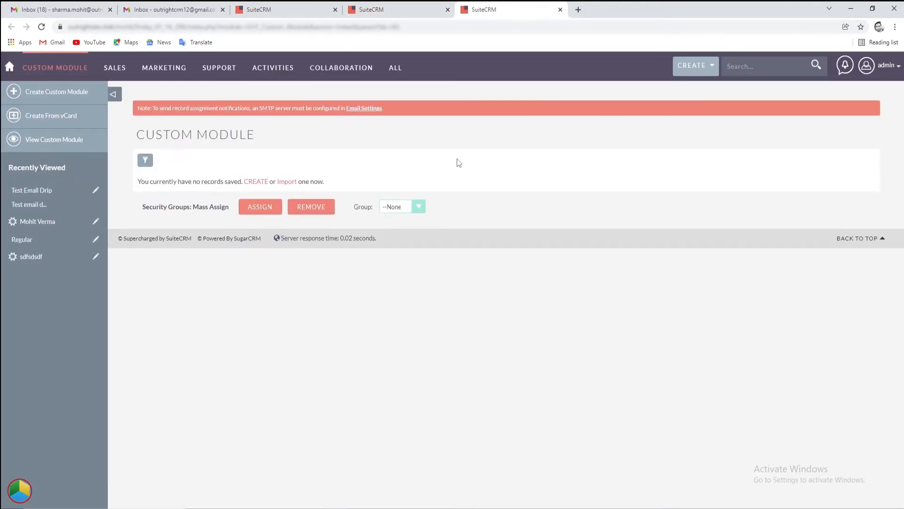
pyautogui.doubleClick(194, 134)
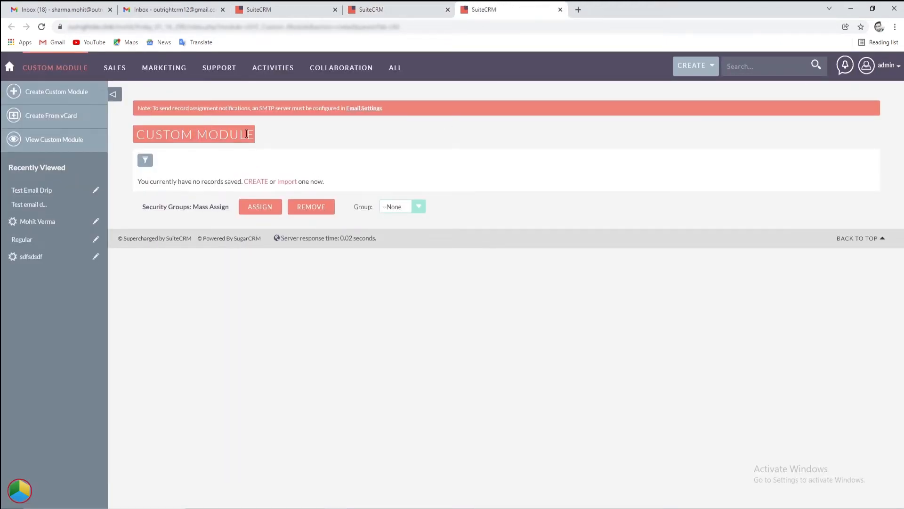
pyautogui.moveTo(256, 181)
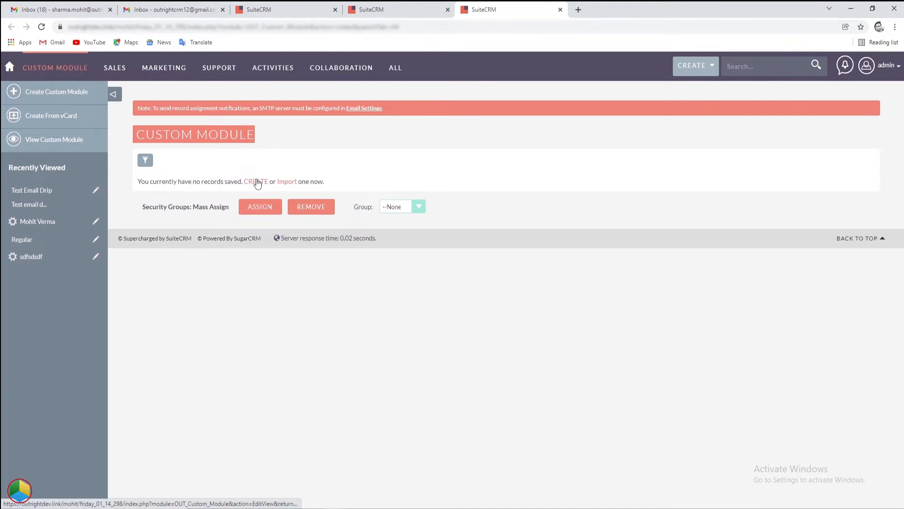
pyautogui.click(257, 181)
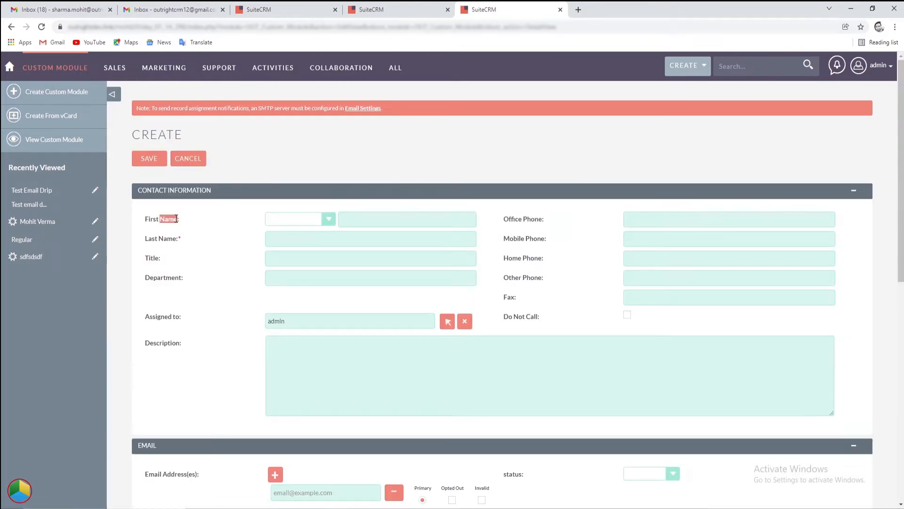
pyautogui.write('Test')
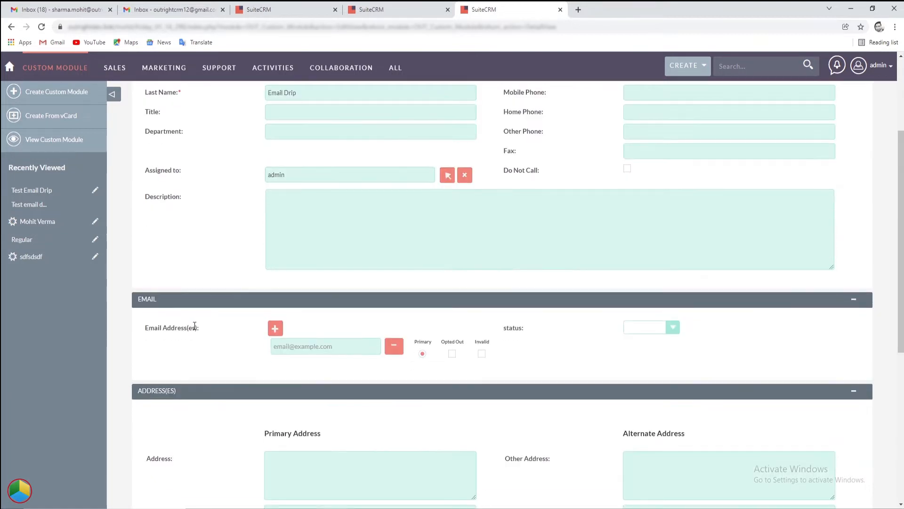
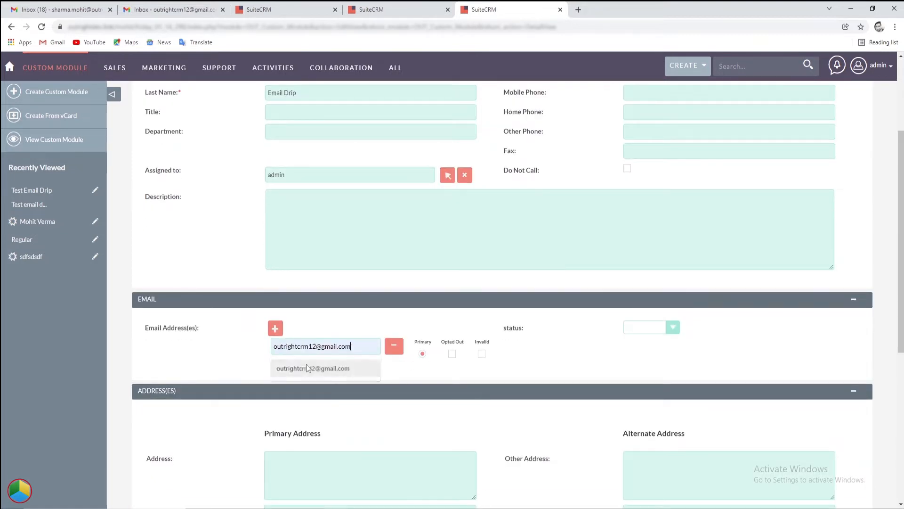
pyautogui.click(672, 327)
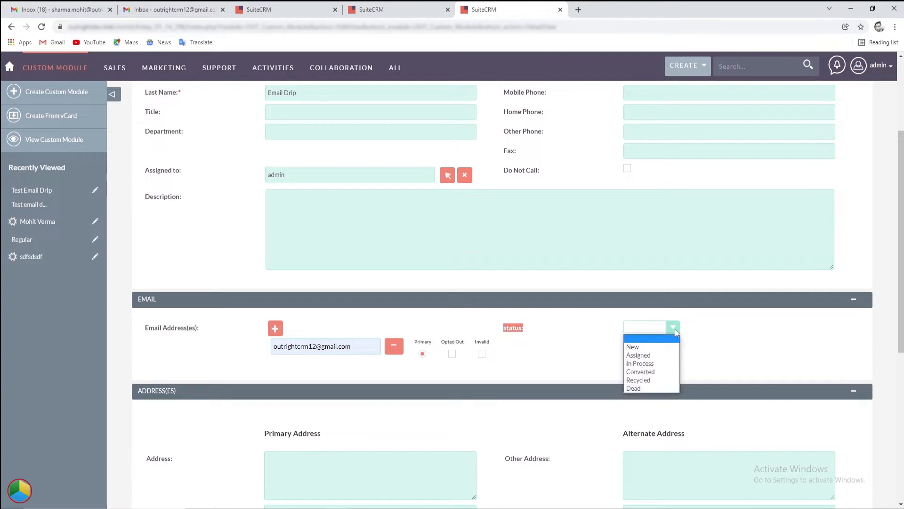
pyautogui.click(633, 346)
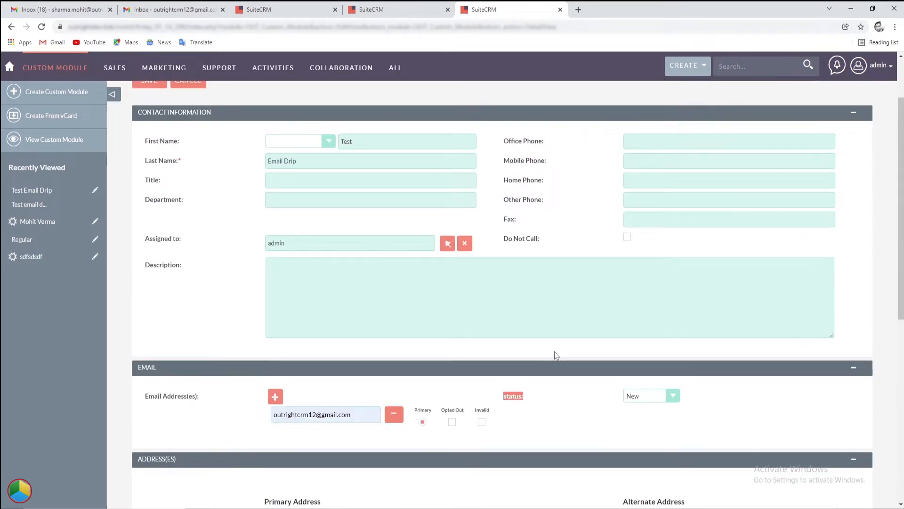
pyautogui.click(148, 80)
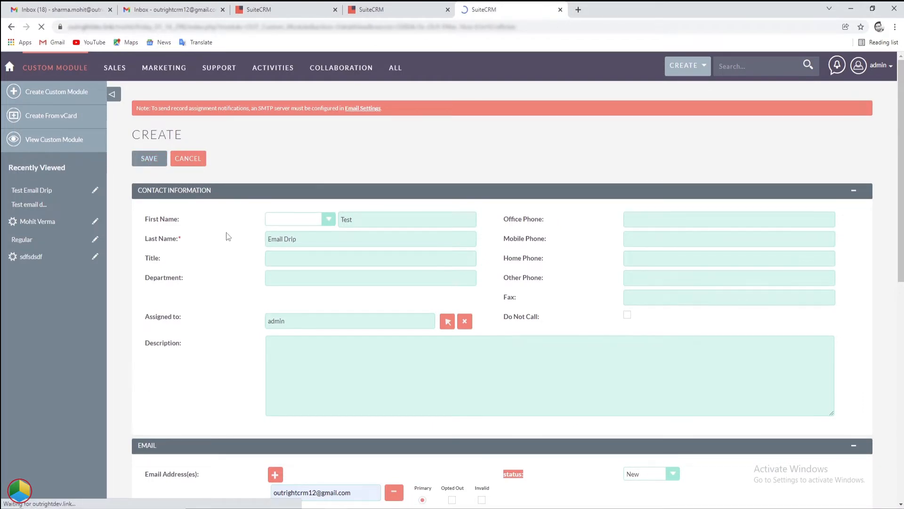
pyautogui.click(148, 159)
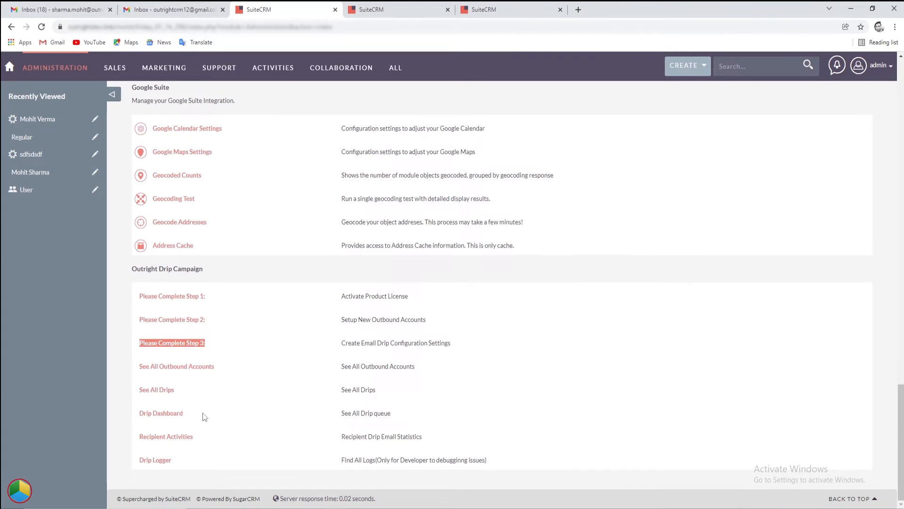
# - Confirm on the Drip Dashboard that the Email Template drip shows as sent
pyautogui.click(161, 413)
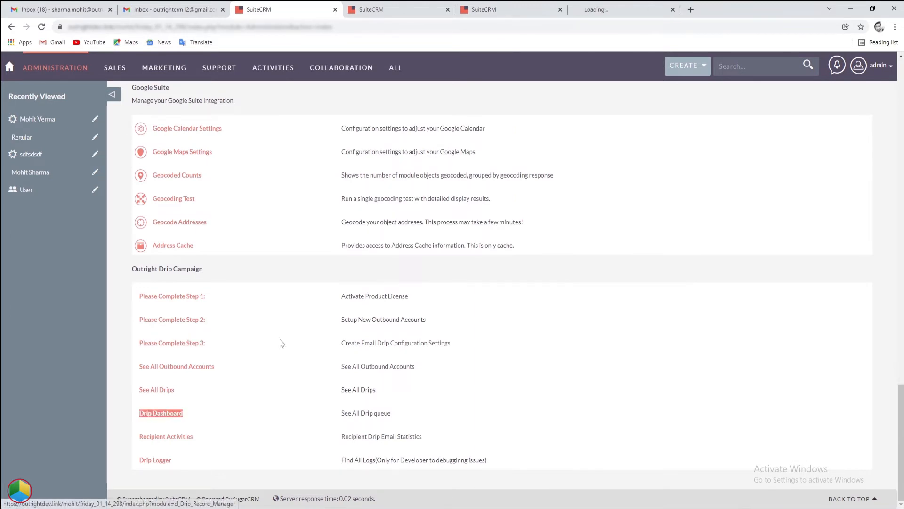
pyautogui.click(161, 413)
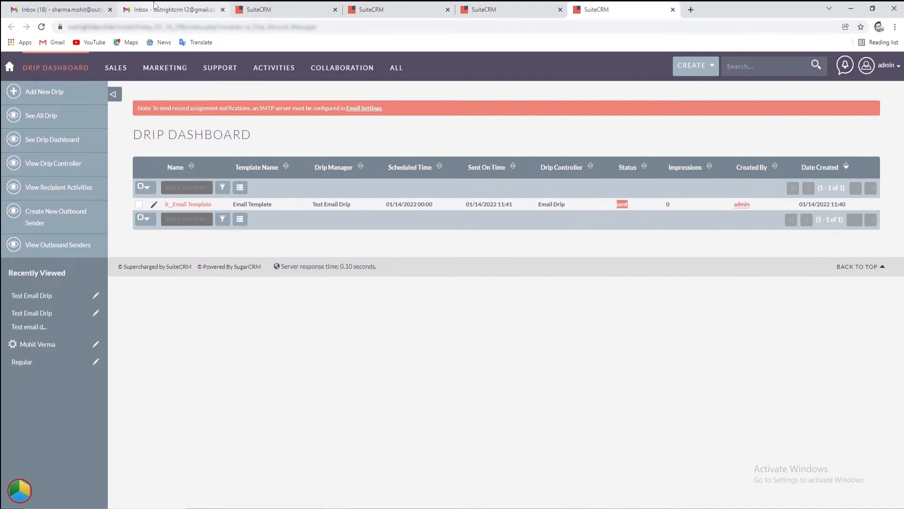
pyautogui.click(172, 10)
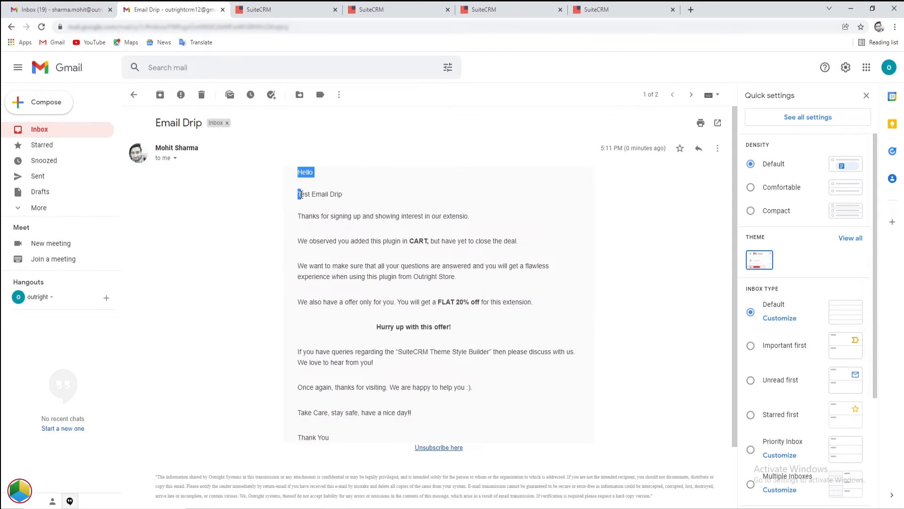
# - Scroll through the Email Drip message to the 'Unsubscribe here' link
pyautogui.scroll(-3)
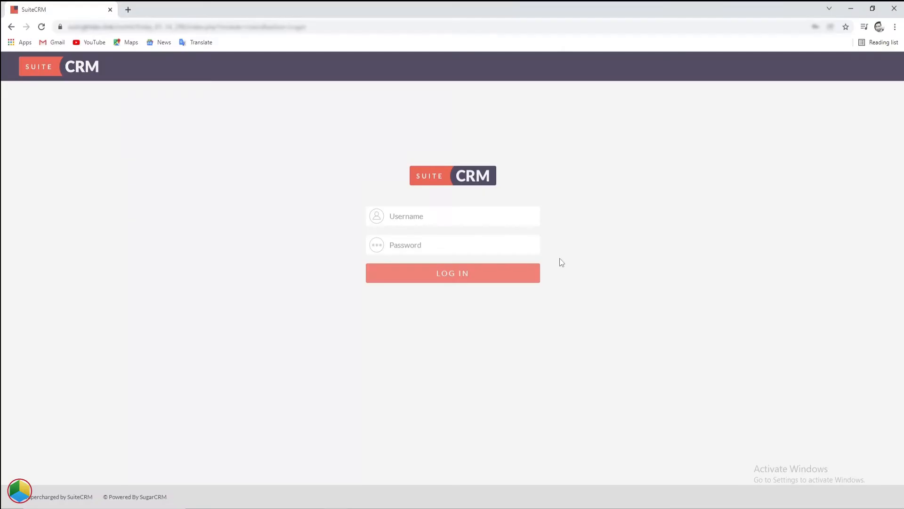
# - Log in to SuiteCRM with the saved Regular user credentials
pyautogui.click(452, 216)
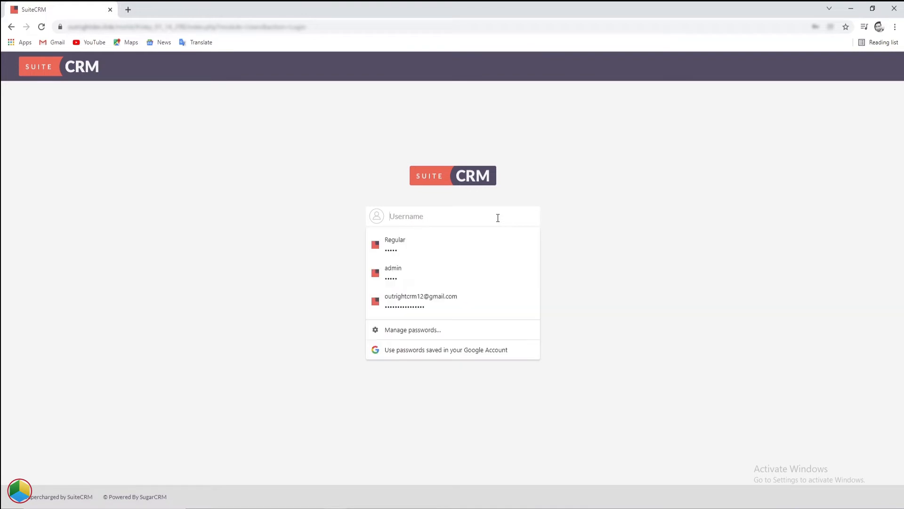
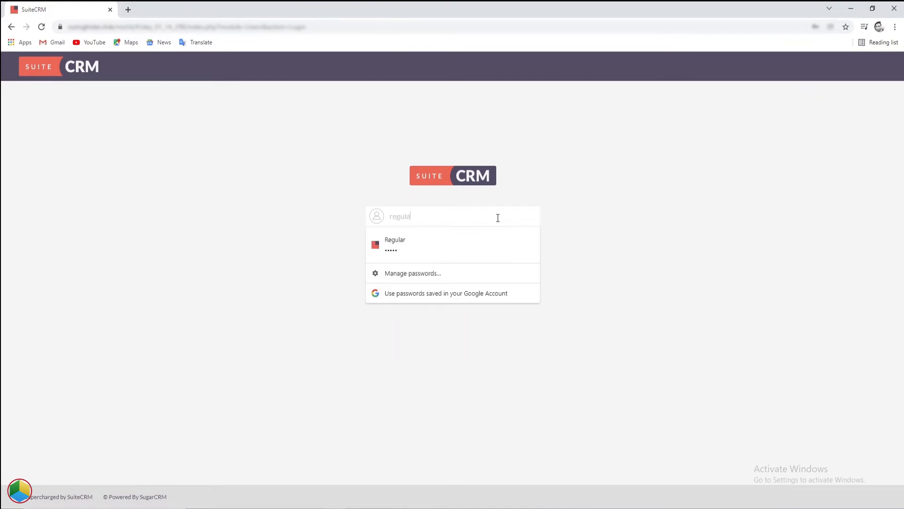
pyautogui.click(453, 244)
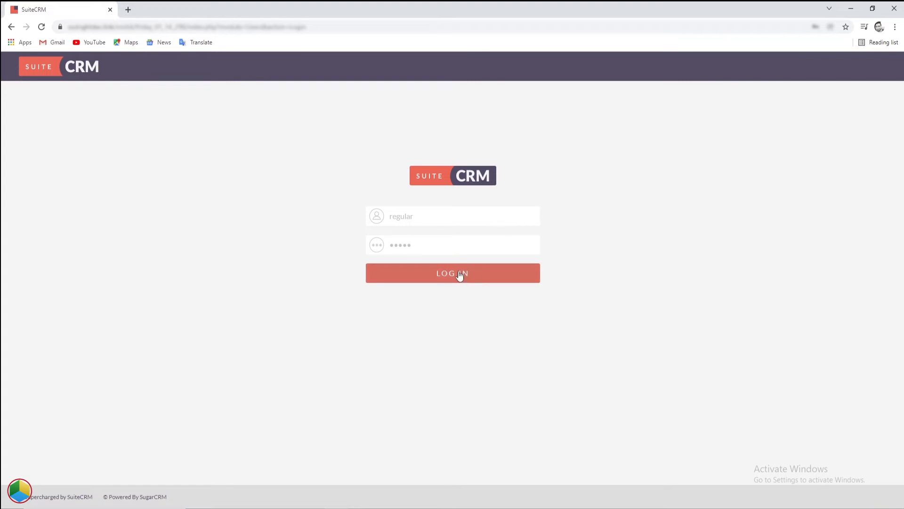
pyautogui.click(453, 273)
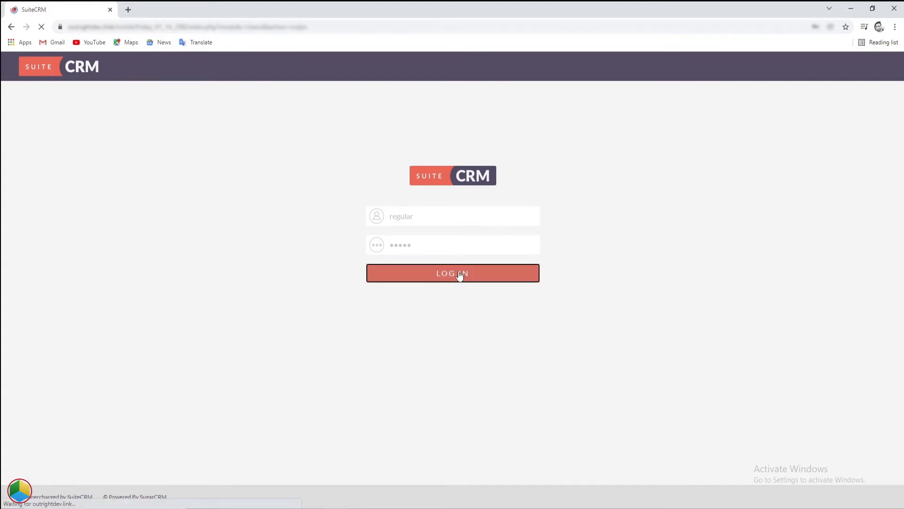
pyautogui.click(452, 273)
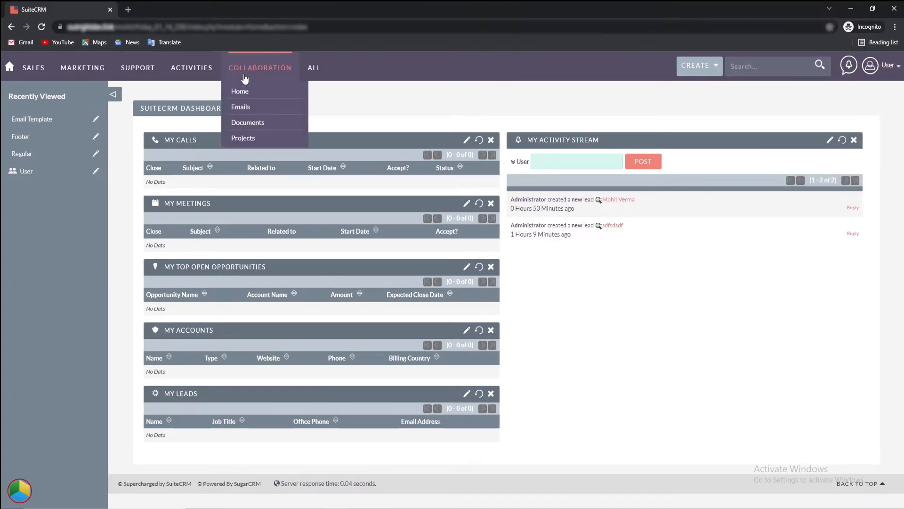
# - Go to Drip Outbound Email Setting from ALL modules and start Add New Drip
pyautogui.click(313, 68)
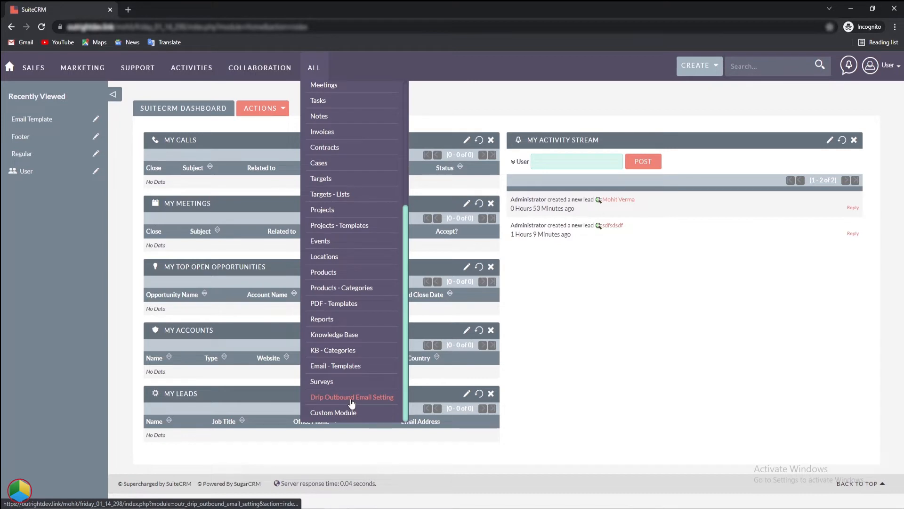
pyautogui.click(351, 397)
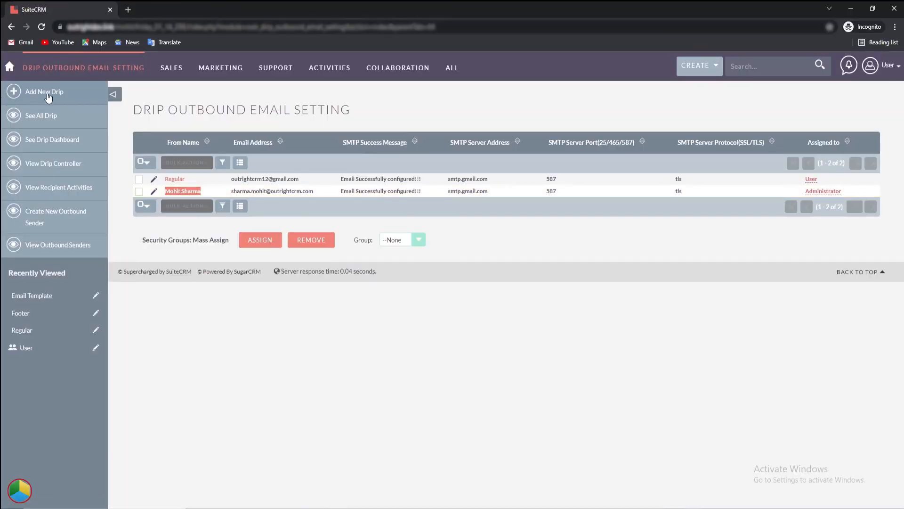
pyautogui.click(44, 92)
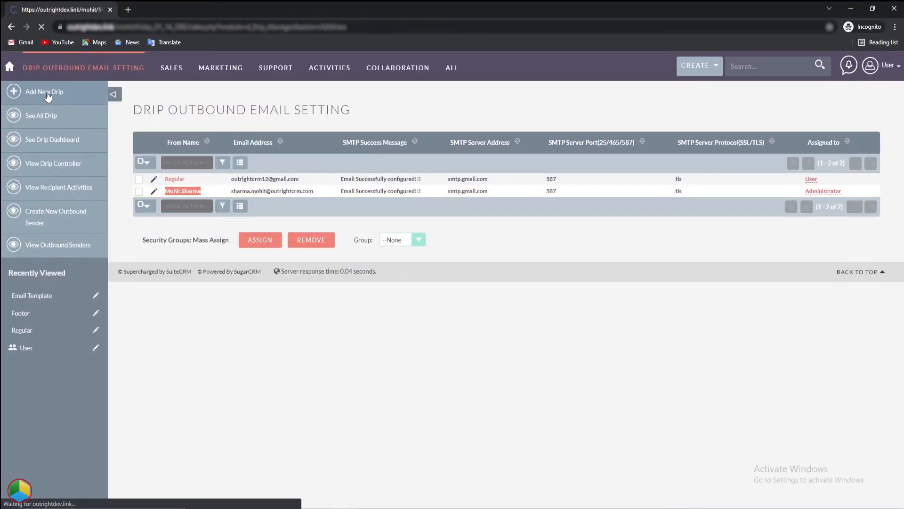
pyautogui.click(45, 92)
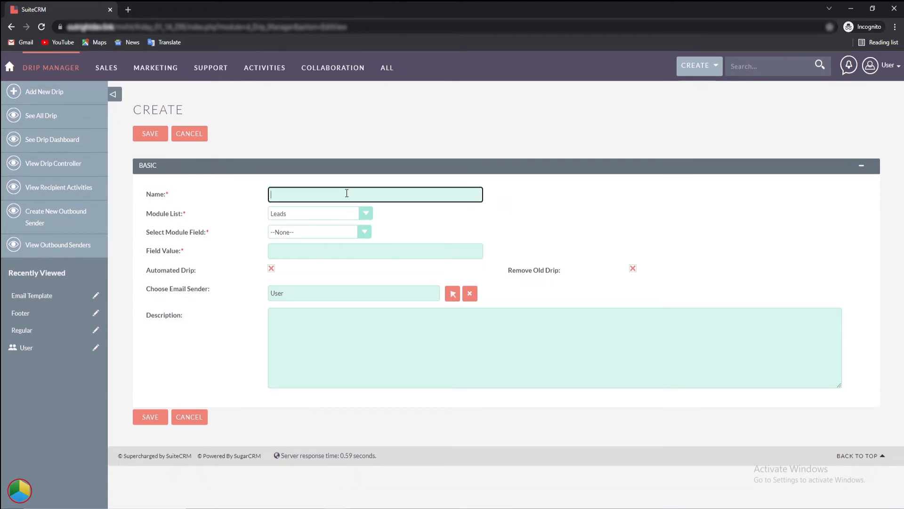
# - Save drip 'Email Drip For Regular User' for Custom Module status Dead, sender User
pyautogui.write('Email Drip for Reguar User')
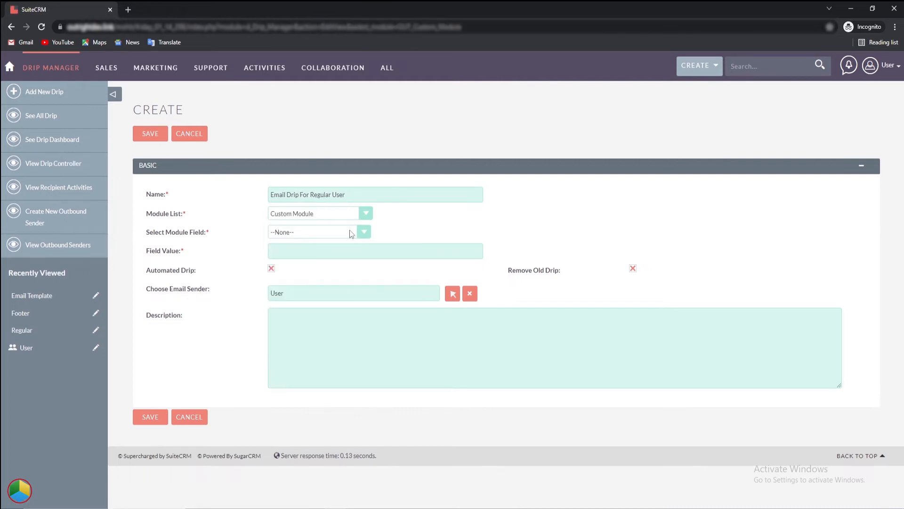
pyautogui.write('Dead')
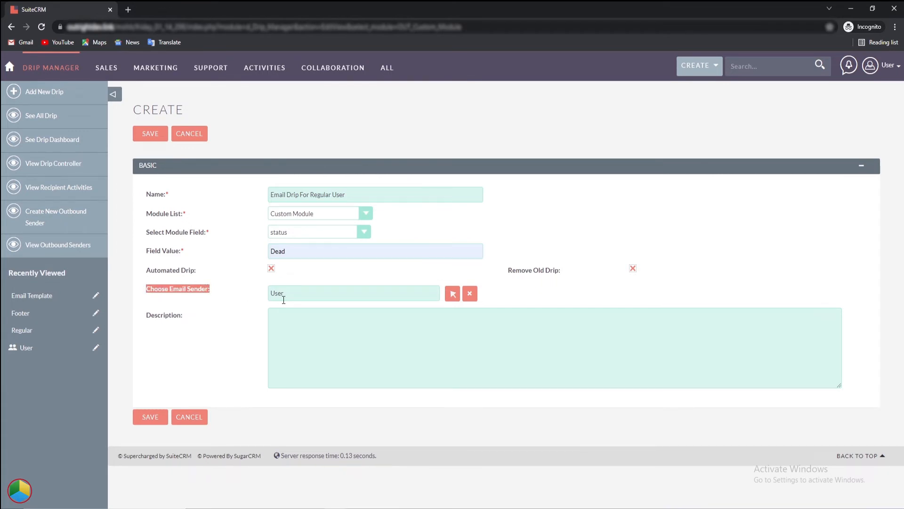
pyautogui.click(150, 417)
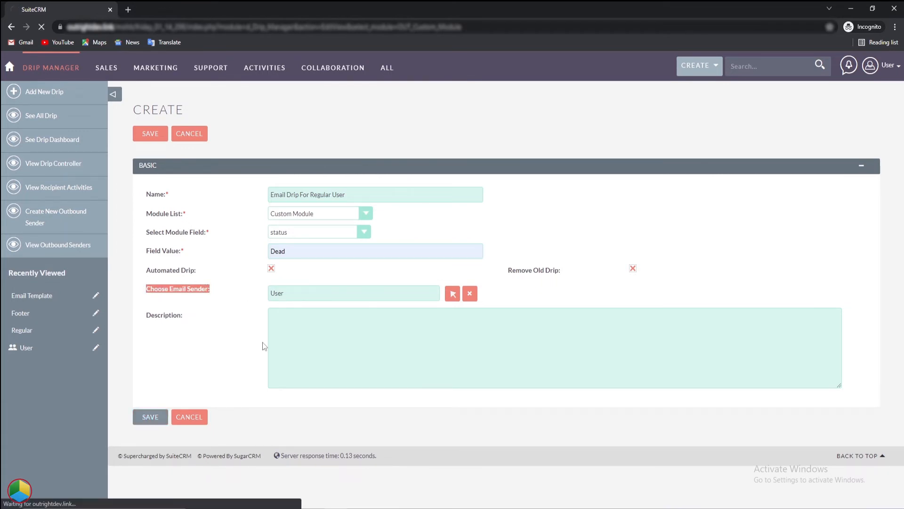
pyautogui.click(150, 133)
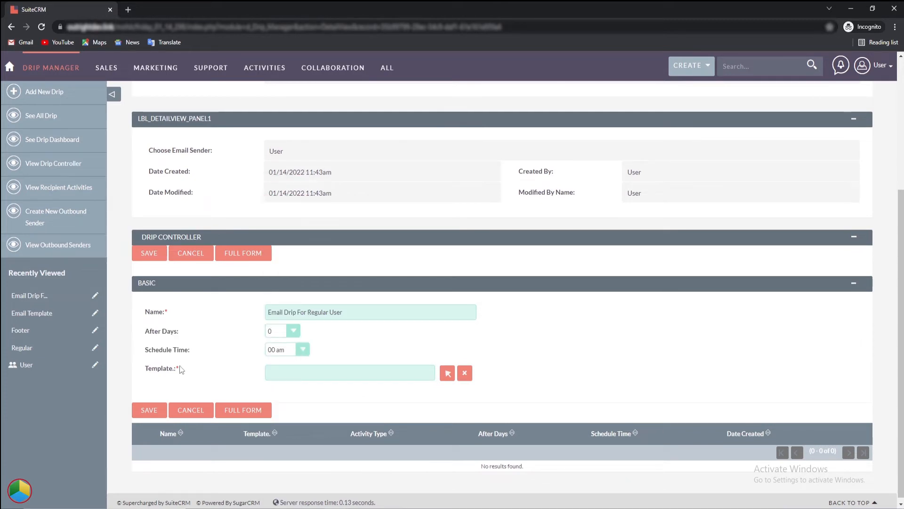
# - Open the Custom Module records list, which holds only the Test Email Drip record
pyautogui.click(447, 373)
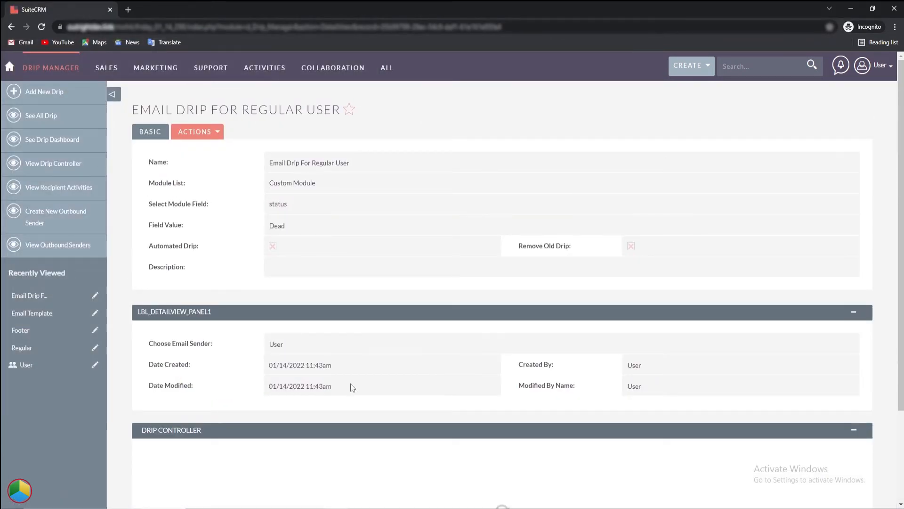
pyautogui.scroll(-3)
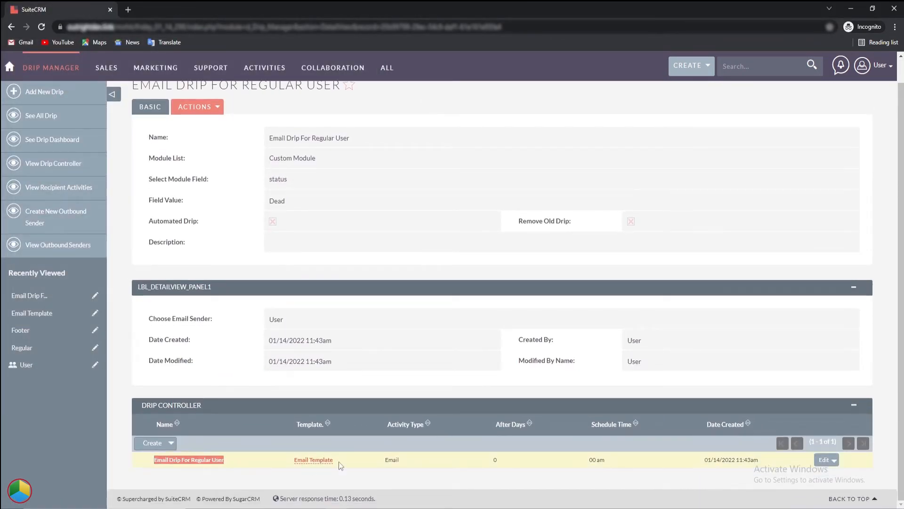
pyautogui.click(387, 67)
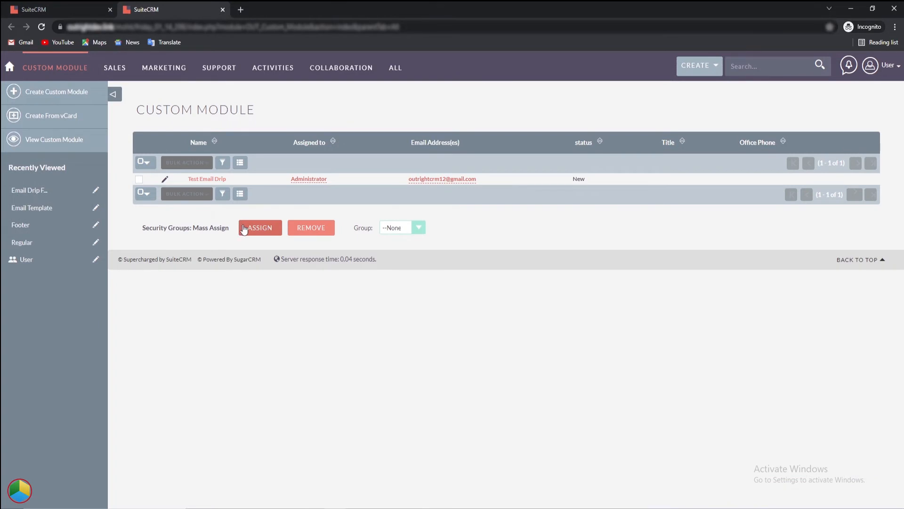
# - Create and save Custom Module record 'Email Drip For Regular User' with status Dead, then return to the drip
pyautogui.click(260, 227)
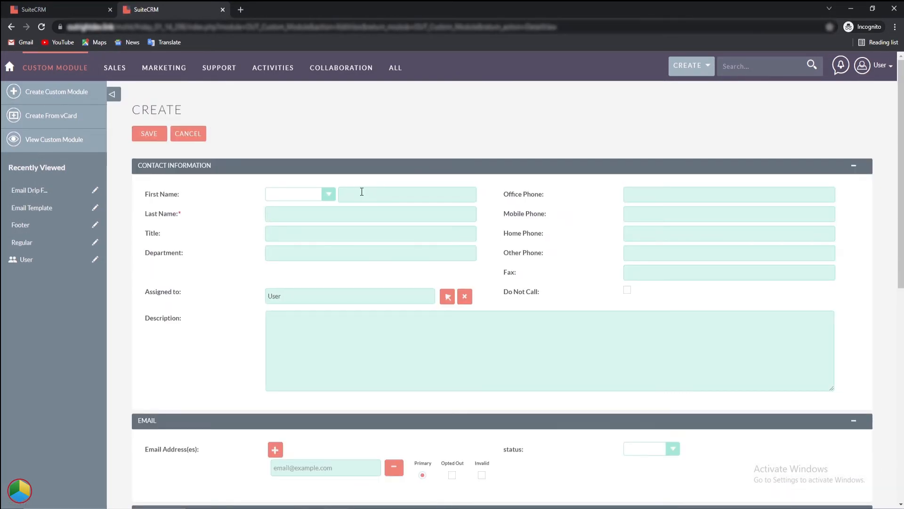
pyautogui.write('Email Dri')
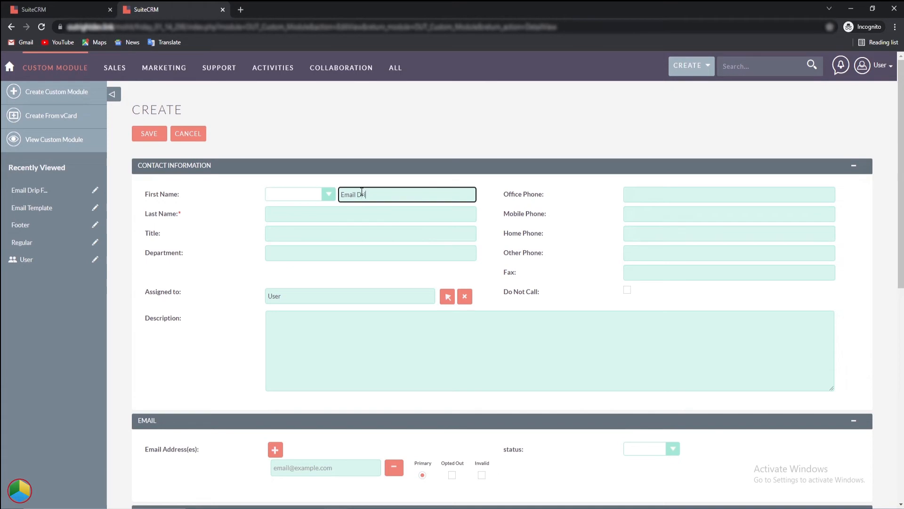
pyautogui.scroll(-3)
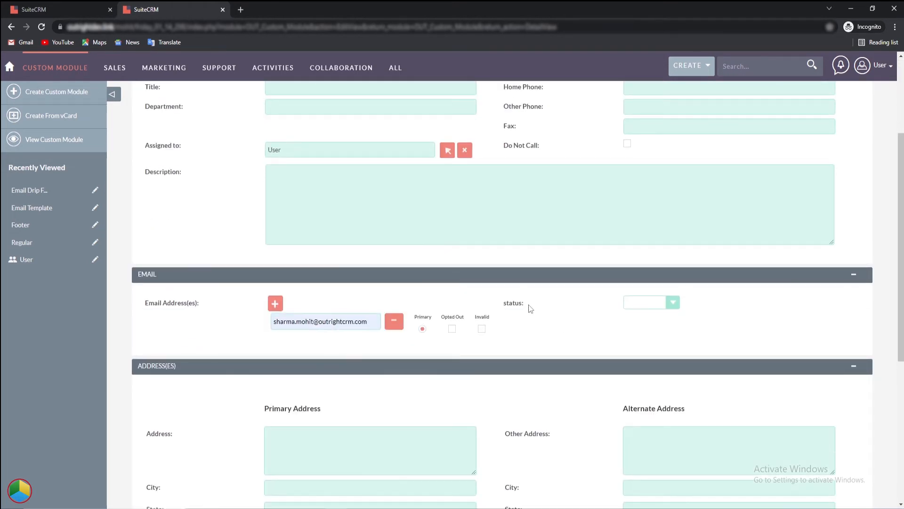
pyautogui.scroll(3)
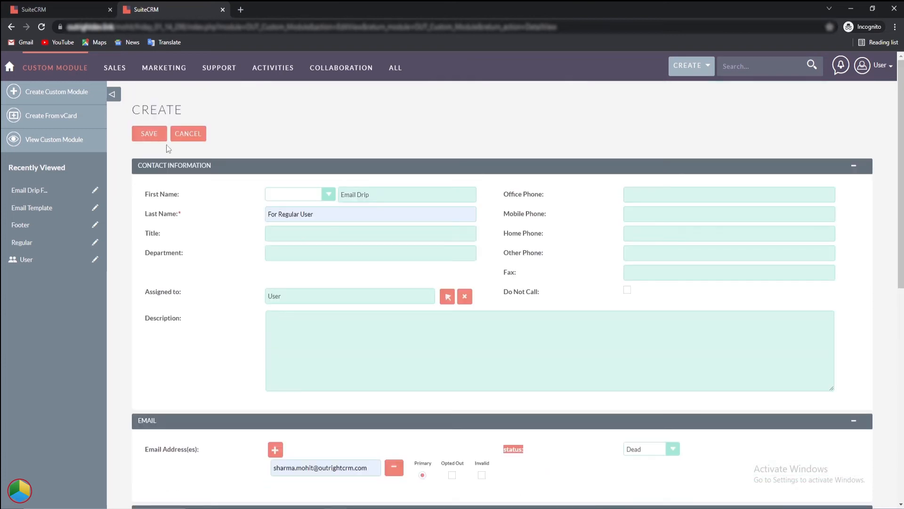
pyautogui.click(148, 133)
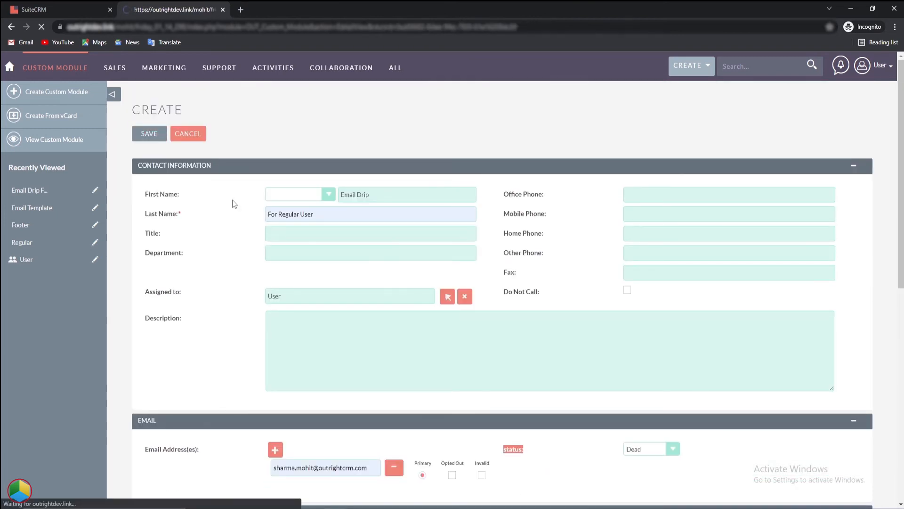
pyautogui.click(148, 133)
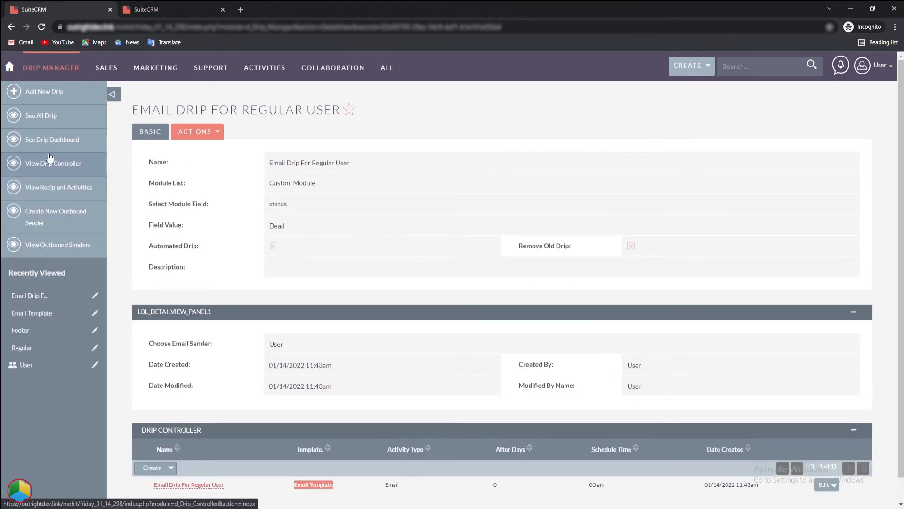
# - Open the list of drip controllers
pyautogui.click(51, 139)
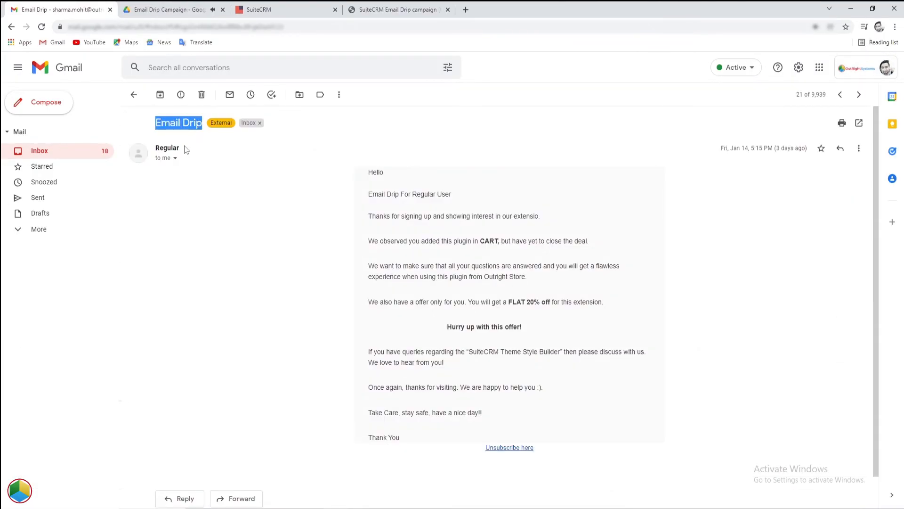
# - Unsubscribe through the newest Email Drip message's link, then return to the CRM record
pyautogui.click(167, 147)
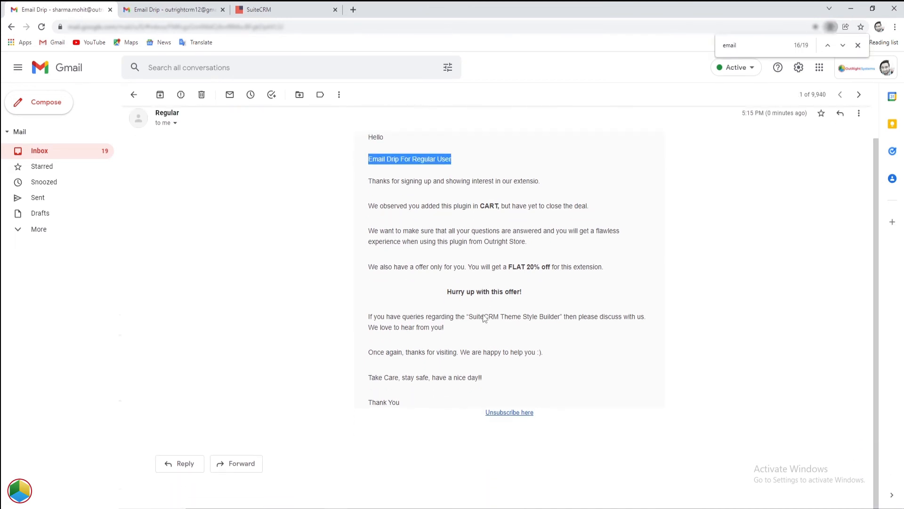
pyautogui.scroll(3)
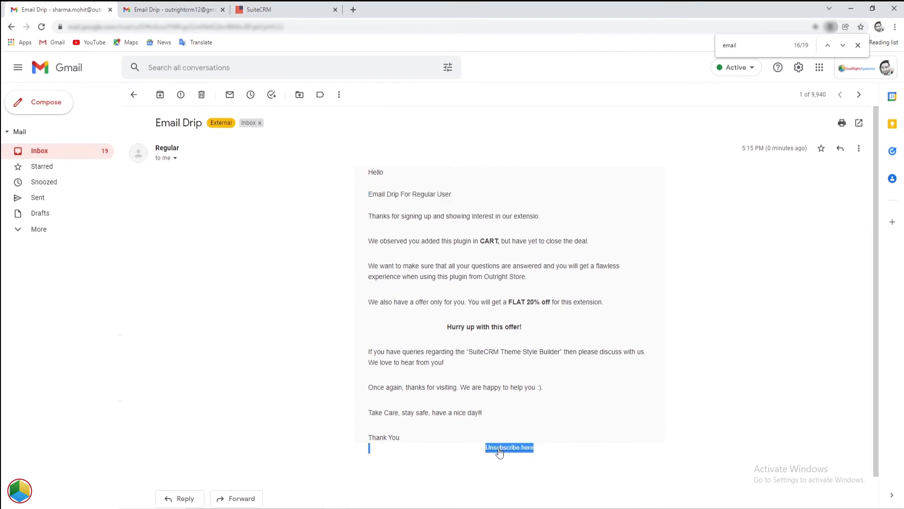
pyautogui.click(509, 447)
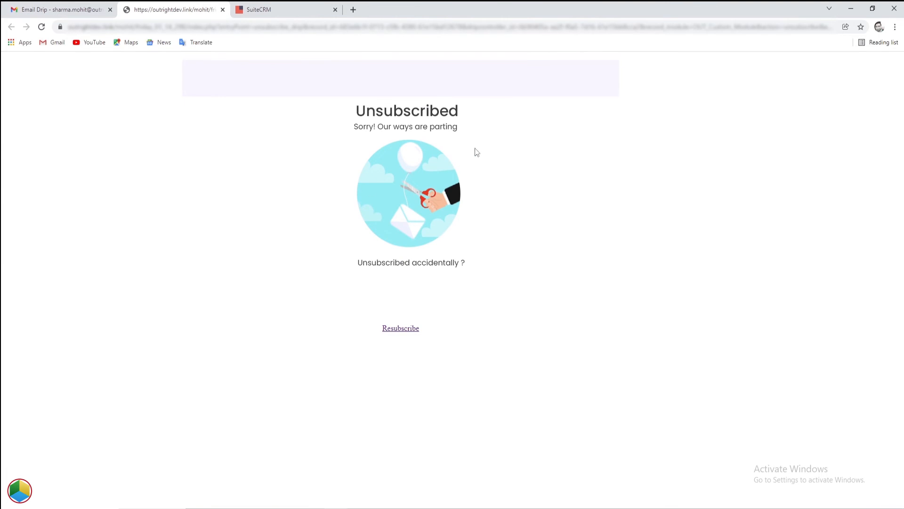
pyautogui.moveTo(470, 265)
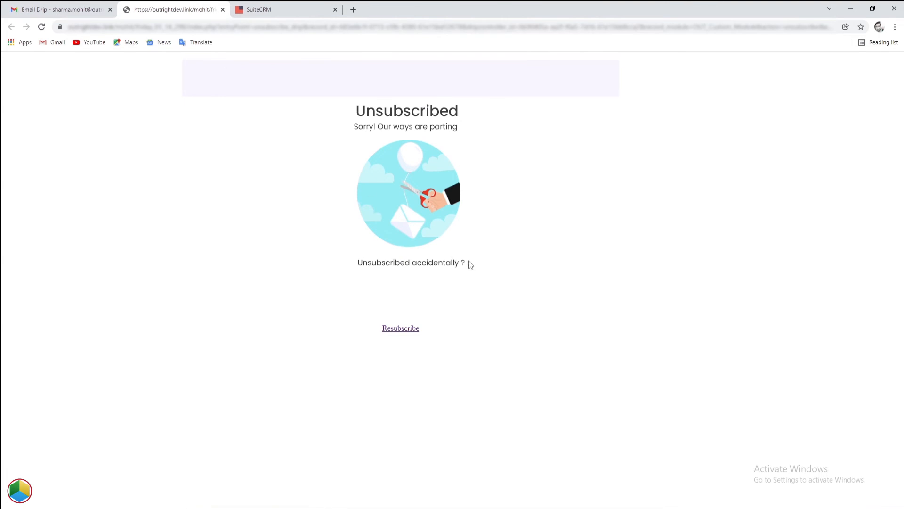
pyautogui.click(282, 10)
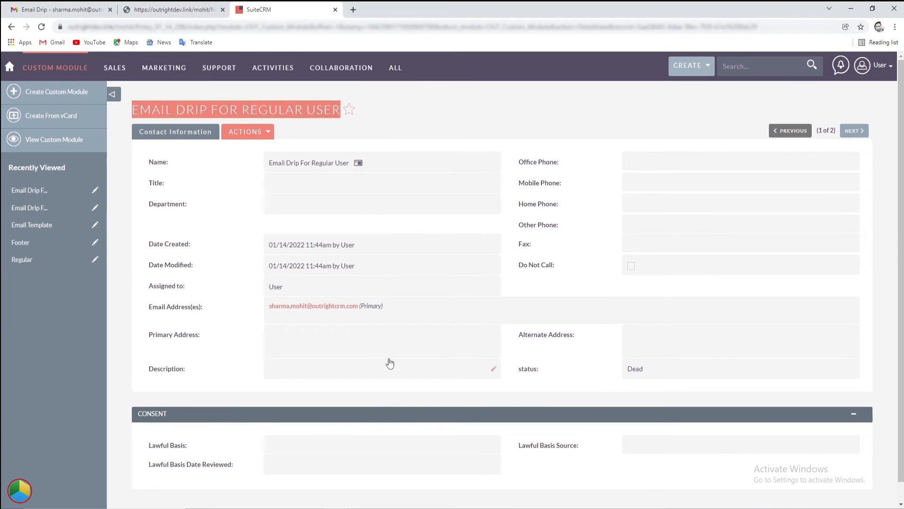
# - Reload the Email Drip For Regular User record to confirm its email shows Opted Out
pyautogui.rightClick(391, 363)
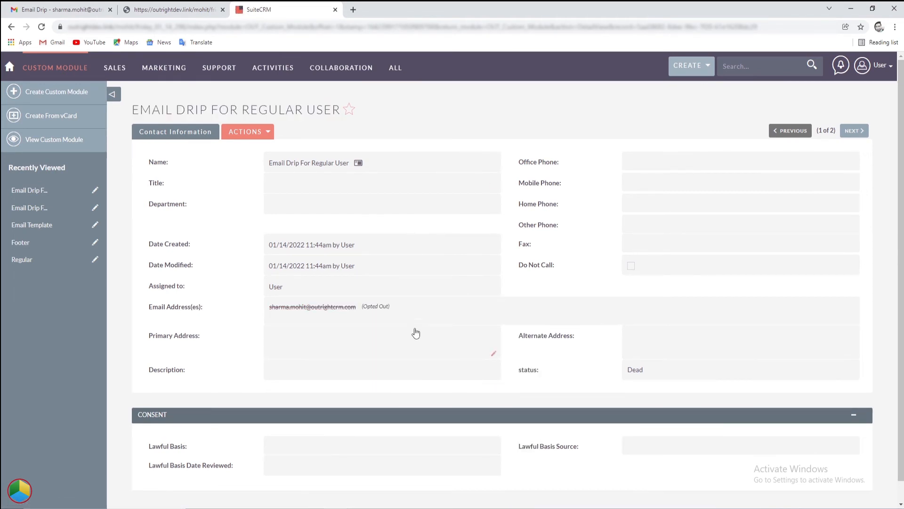
pyautogui.moveTo(334, 309)
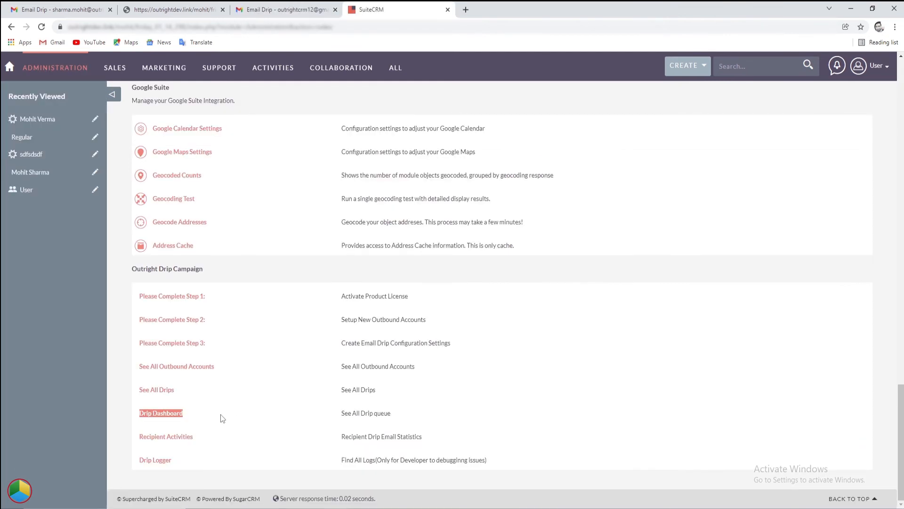
# - Confirm the Drip Dashboard lists the regular user's drip as User Unsubscribed, then revisit the unsubscribe page
pyautogui.click(162, 414)
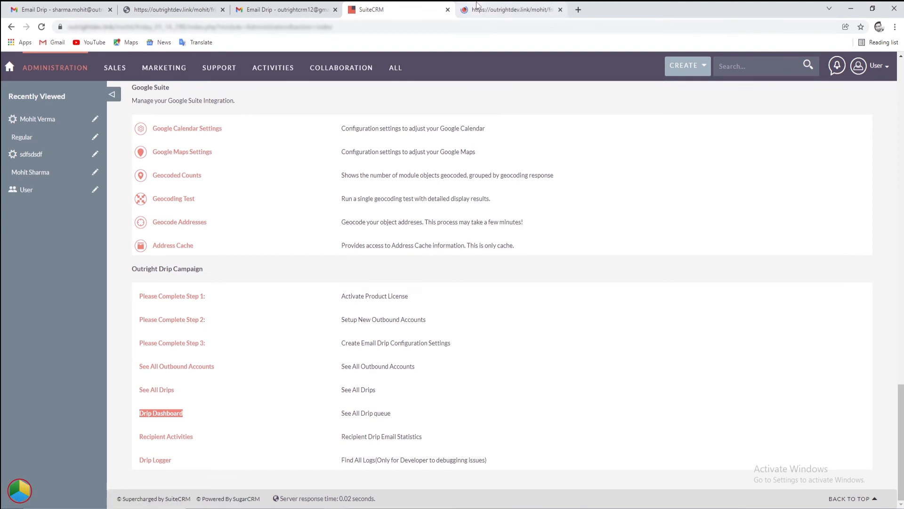
pyautogui.click(161, 412)
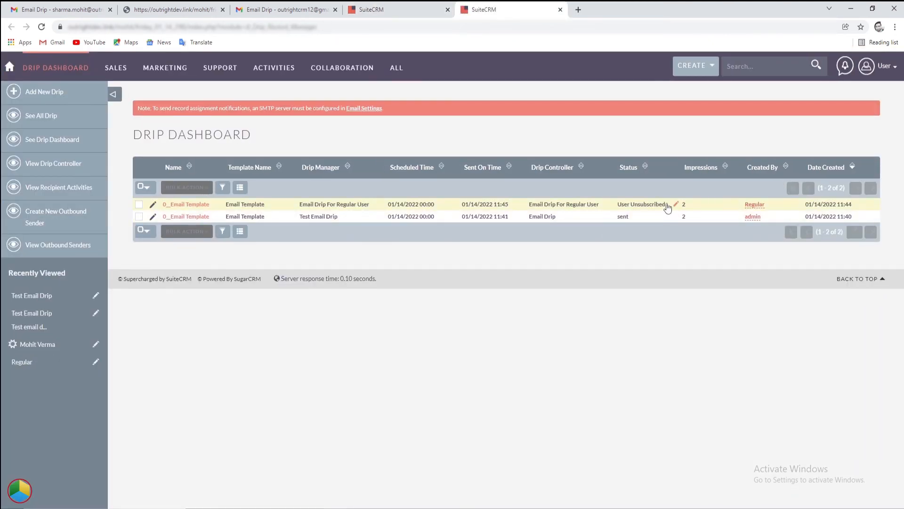
pyautogui.click(173, 9)
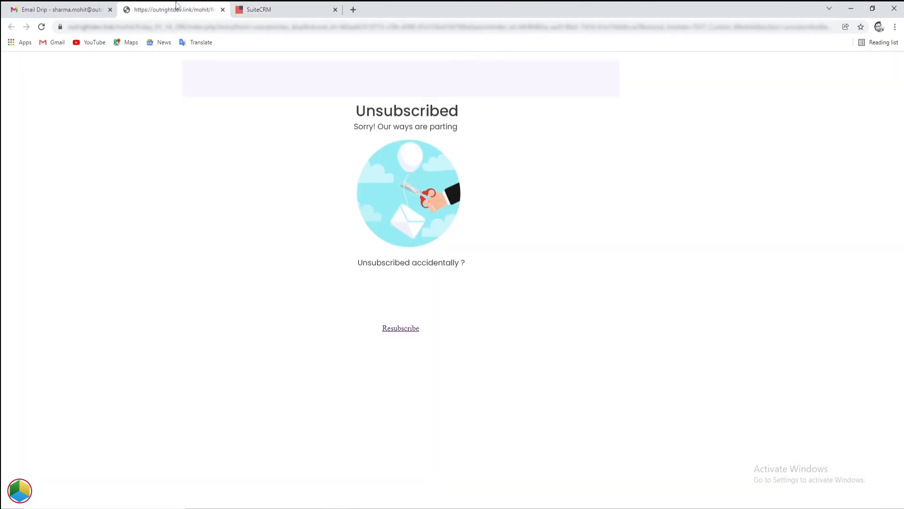
# - Resubscribe from the Unsubscribed page and go back to the Drip Dashboard
pyautogui.doubleClick(400, 329)
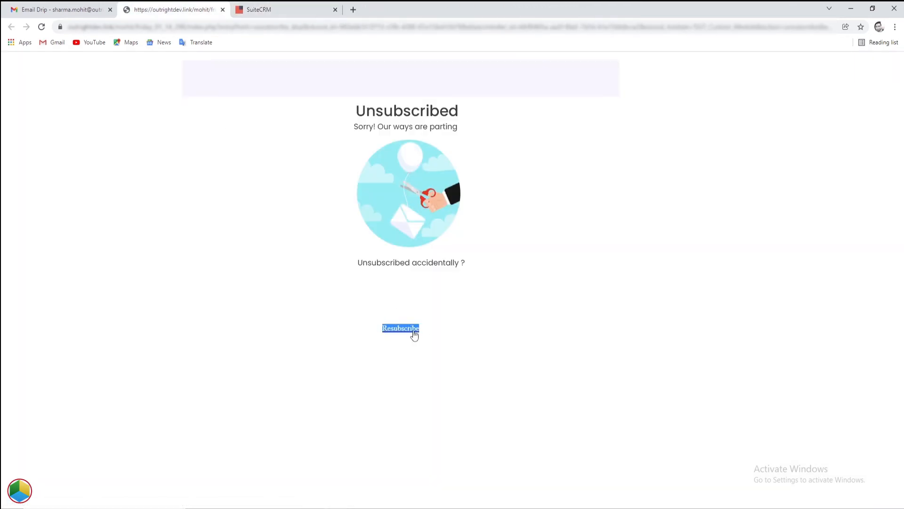
pyautogui.click(400, 329)
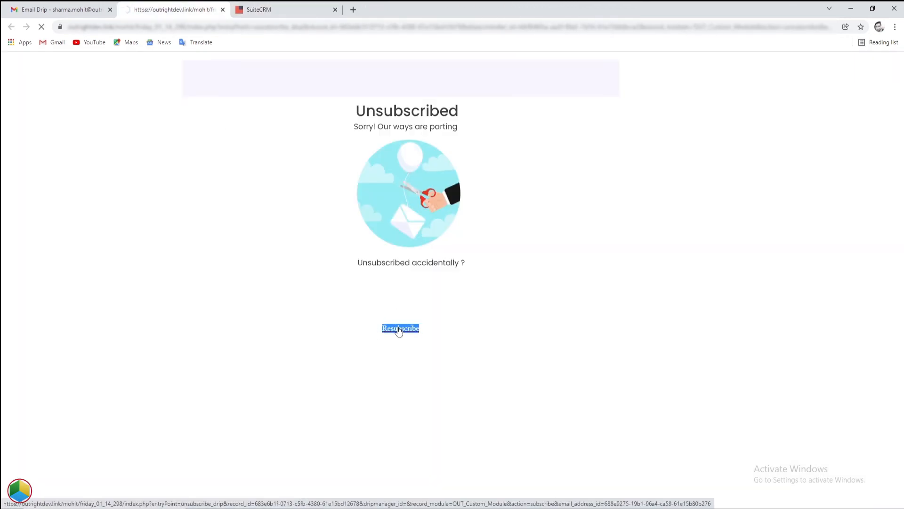
pyautogui.click(400, 328)
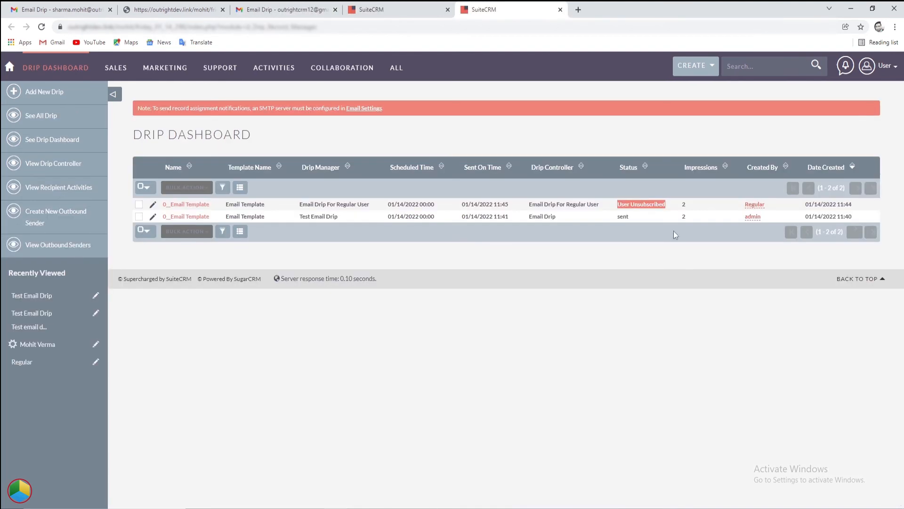
# - Return to the Administration page with the Outright Drip Campaign links
pyautogui.click(640, 204)
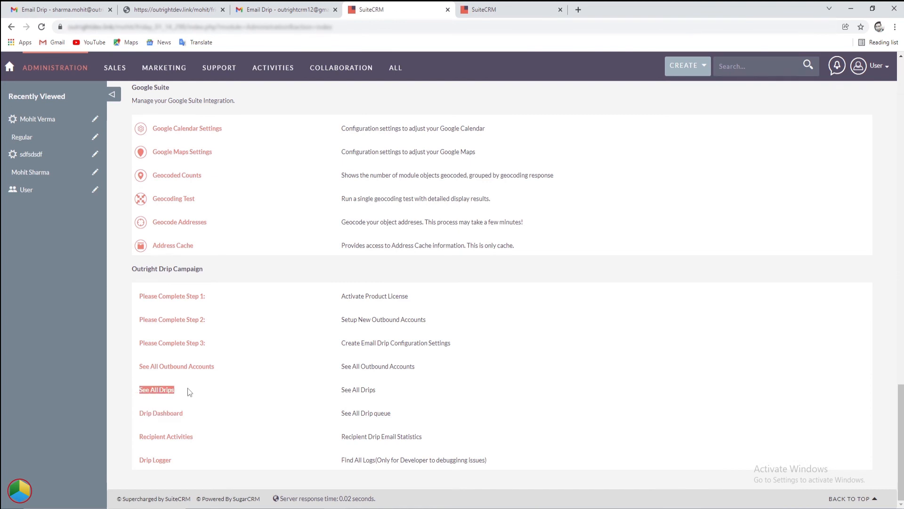
# - Review the Drip Manager list showing both drips with their Dead and New statuses
pyautogui.click(157, 389)
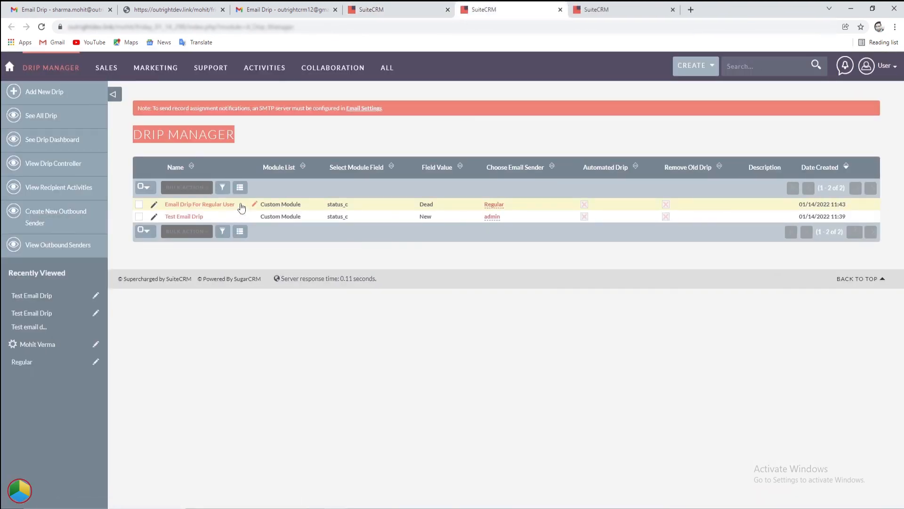
pyautogui.doubleClick(184, 217)
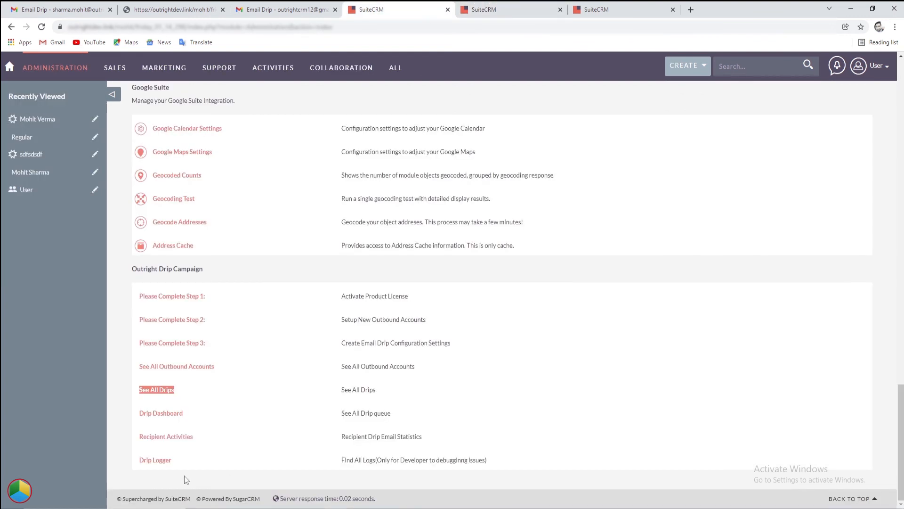
# - View the four email-viewed activity log entries, then expand the Drip Queue Job Run email's details
pyautogui.click(155, 460)
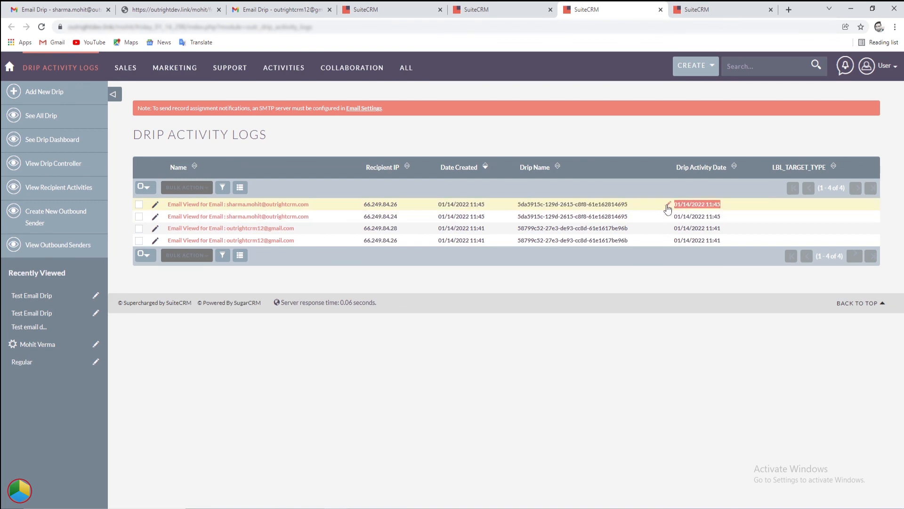
pyautogui.click(281, 10)
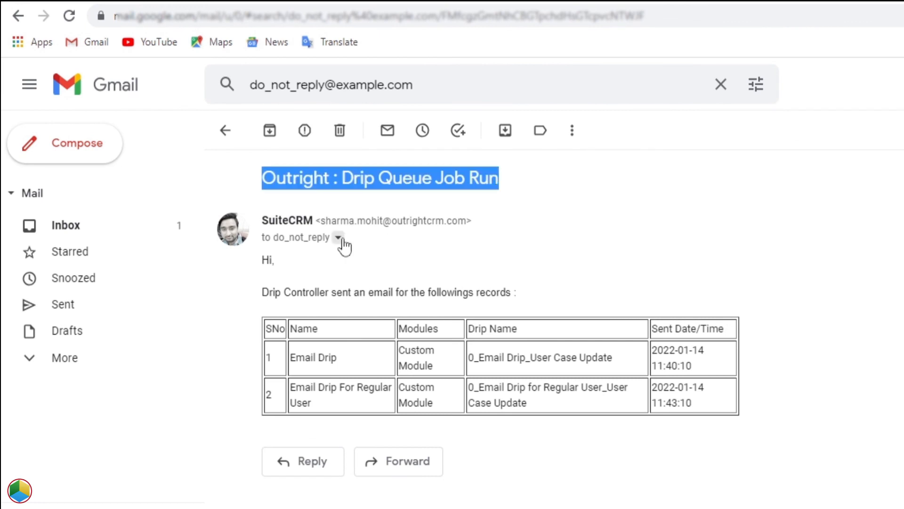
pyautogui.click(338, 237)
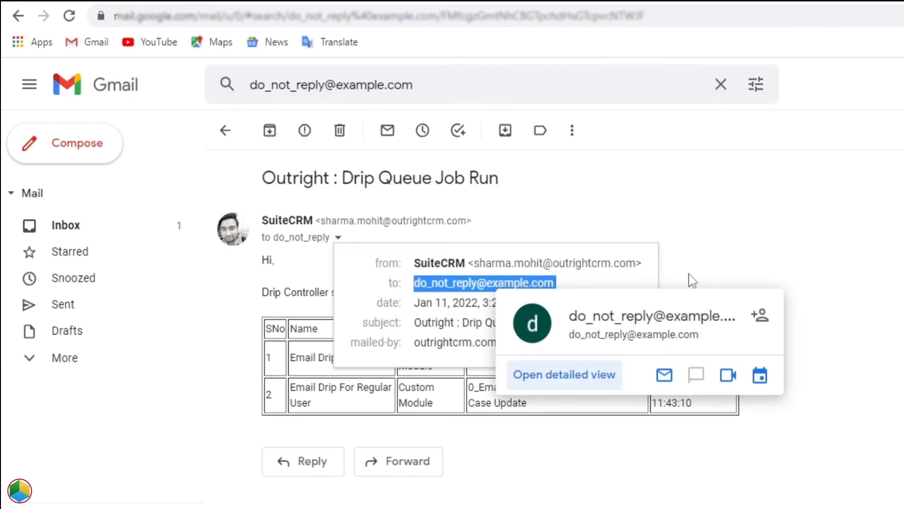